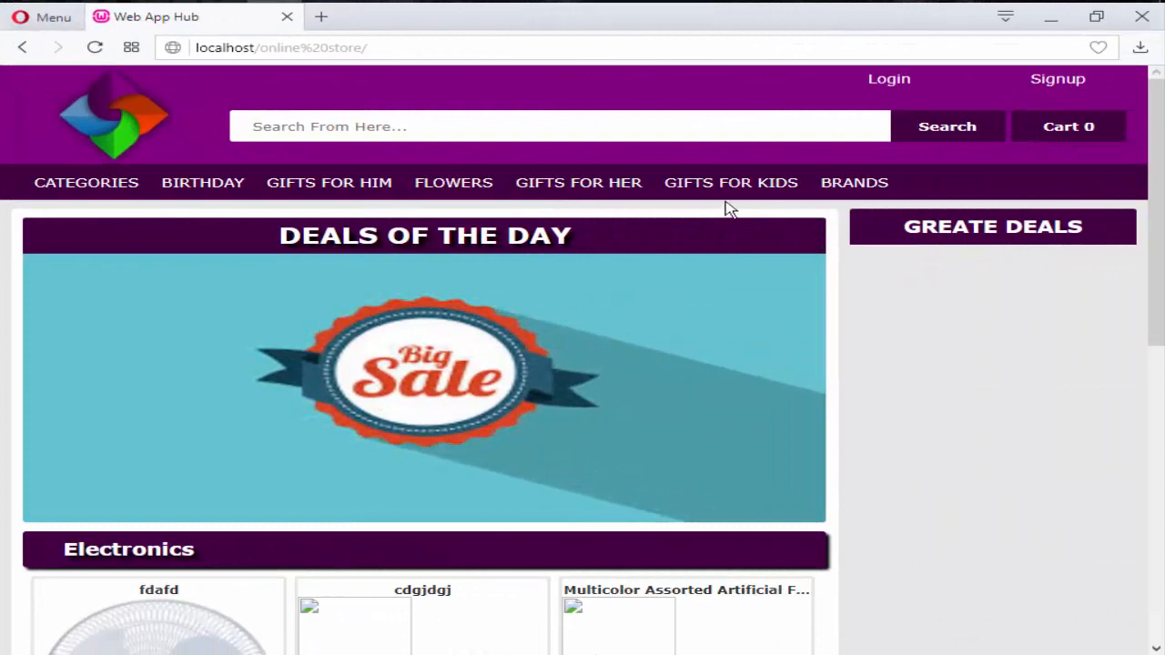
pyautogui.moveTo(1050, 350)
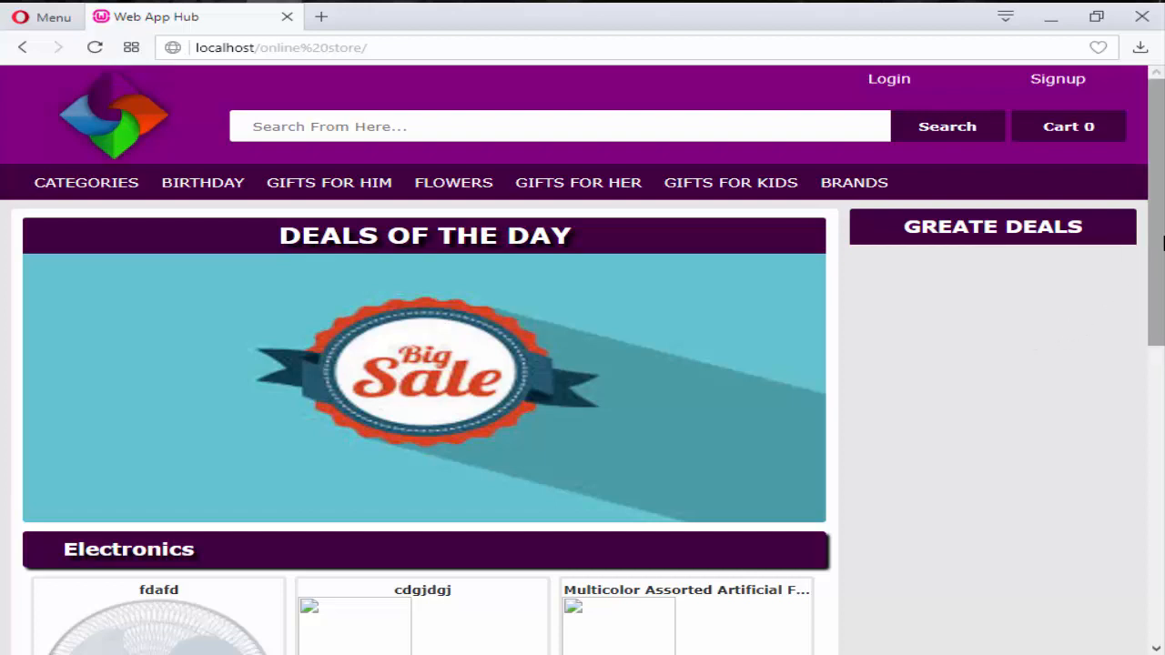
# Scroll the localhost store page in Opera to the Electronics and Crockery sections.
pyautogui.scroll(-3)
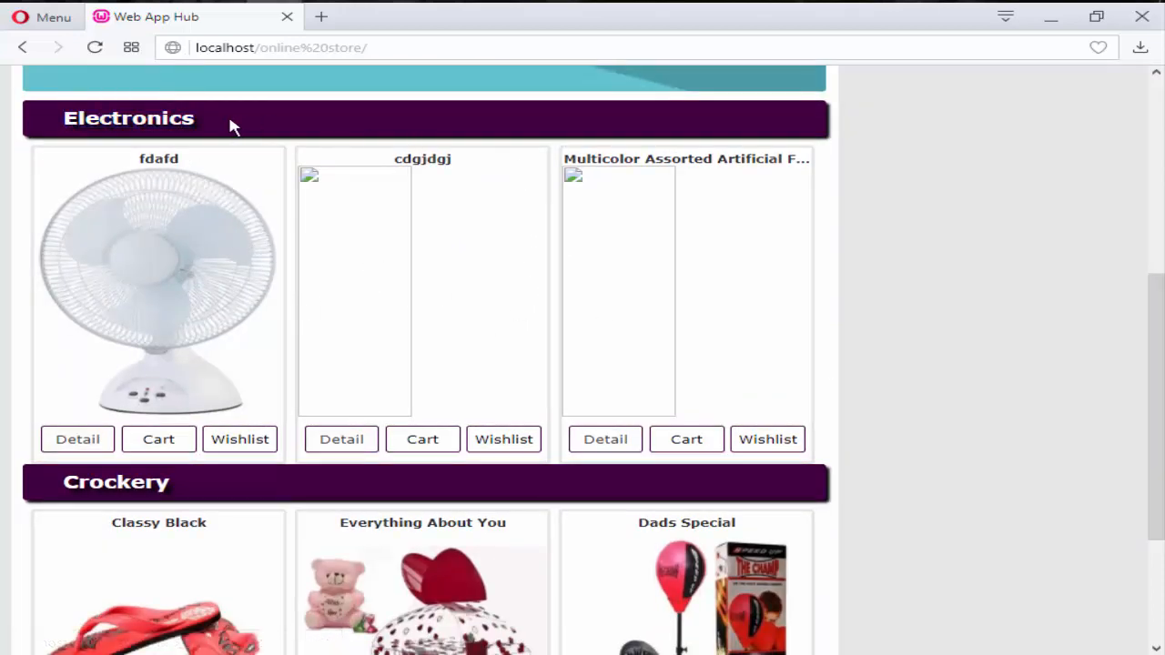
pyautogui.moveTo(282, 119)
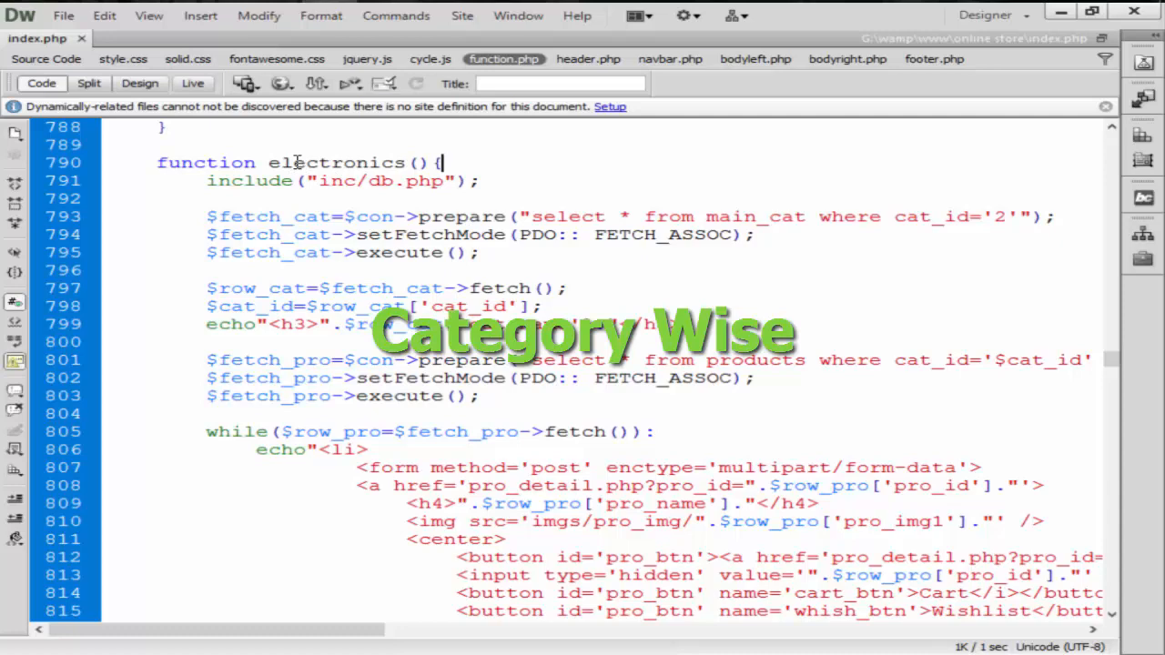
pyautogui.scroll(-3)
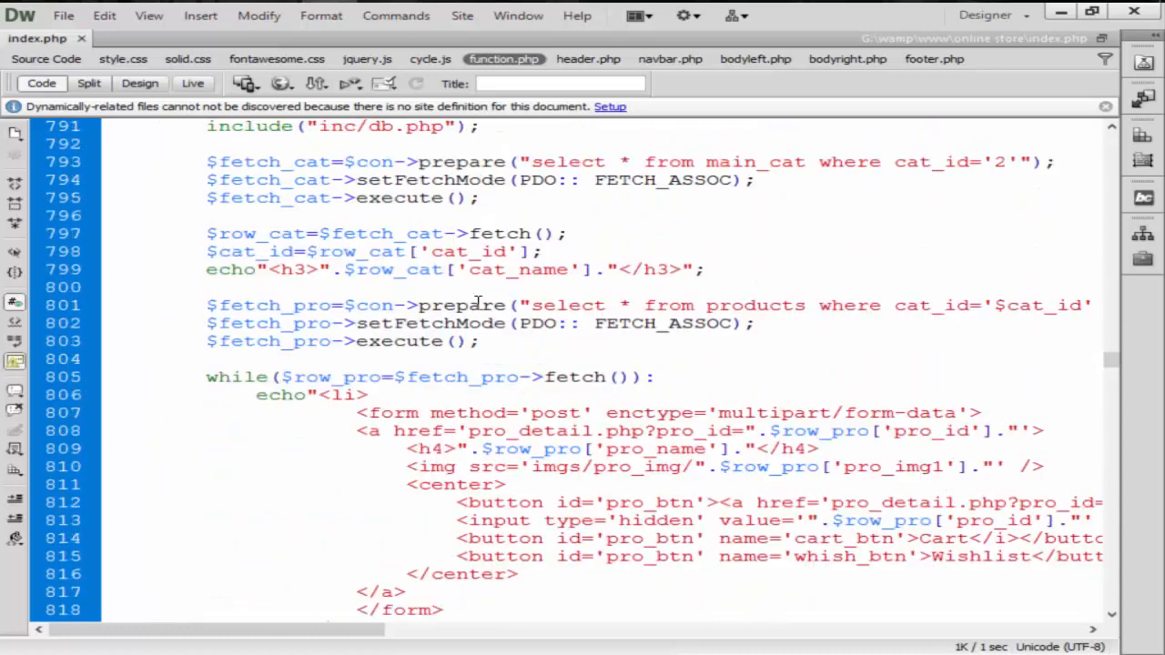
pyautogui.scroll(3)
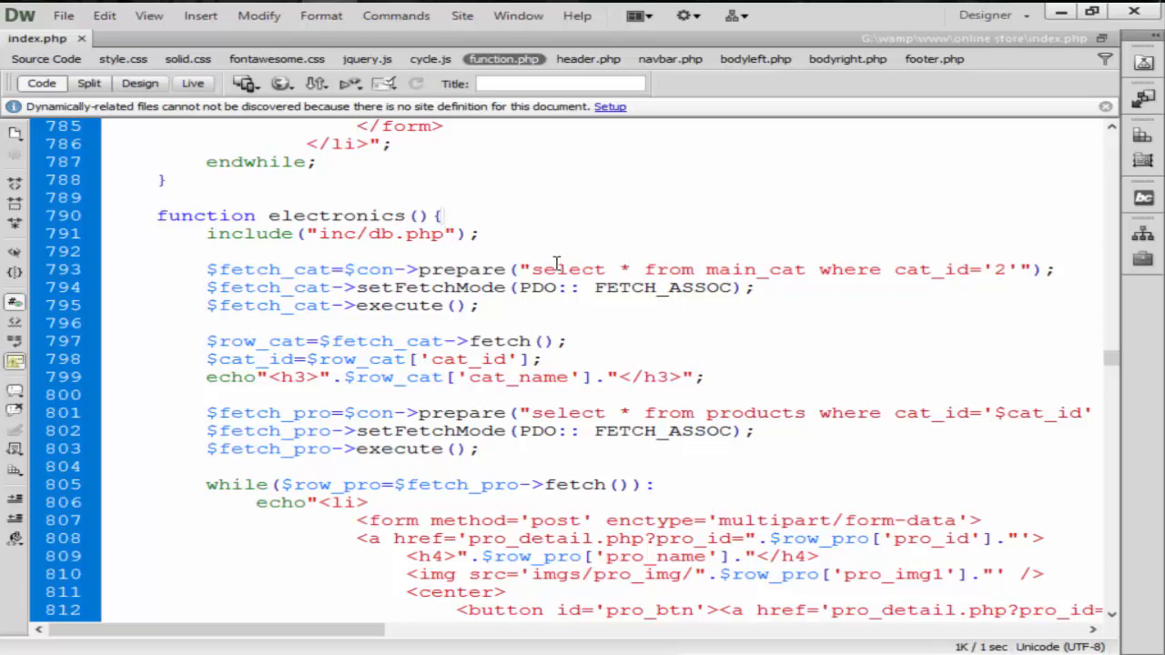
pyautogui.moveTo(201, 15)
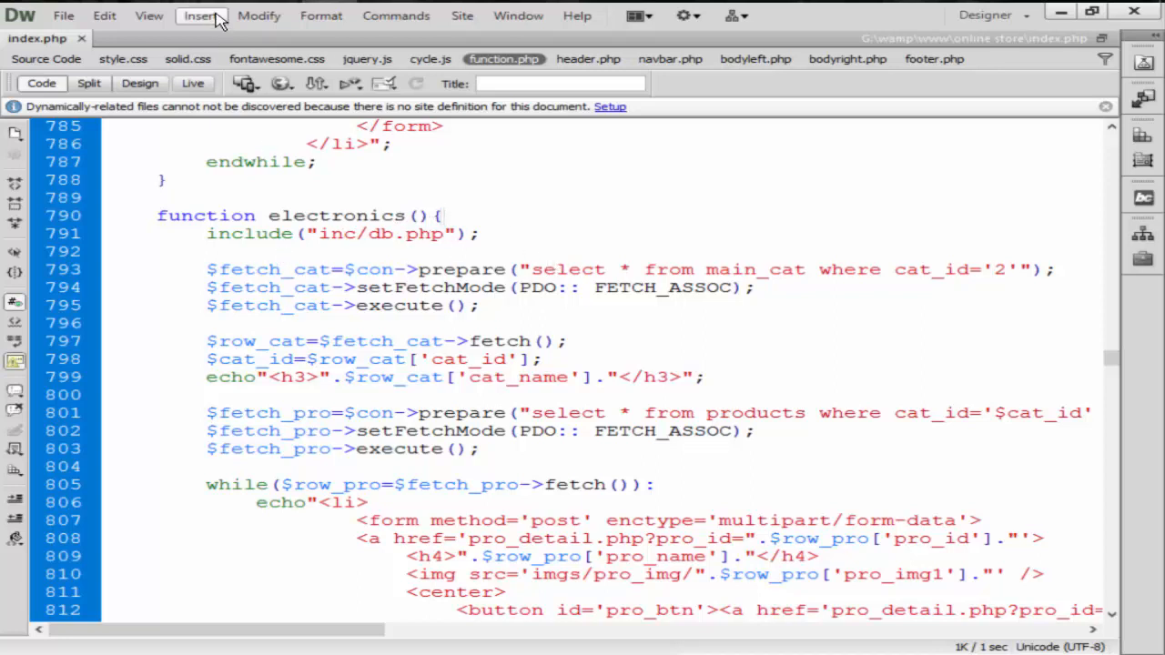
pyautogui.doubleClick(1000, 269)
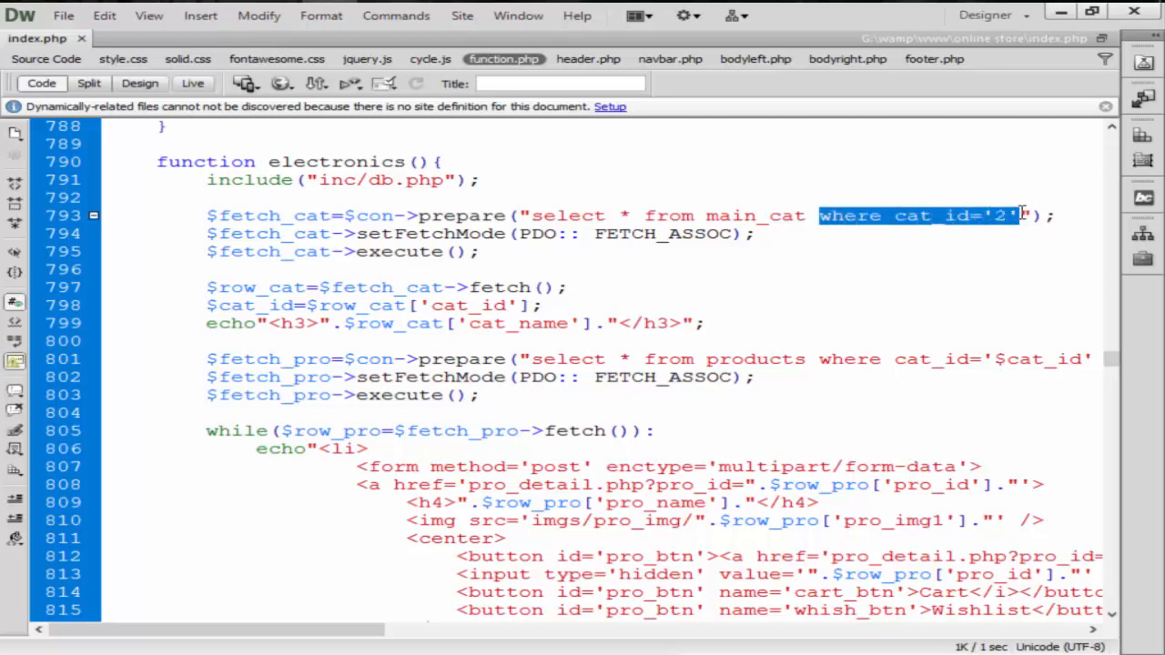
# Drop the query's WHERE filter, make the category fetch a while(...): loop, and close it with endwhile;.
pyautogui.press('Delete')
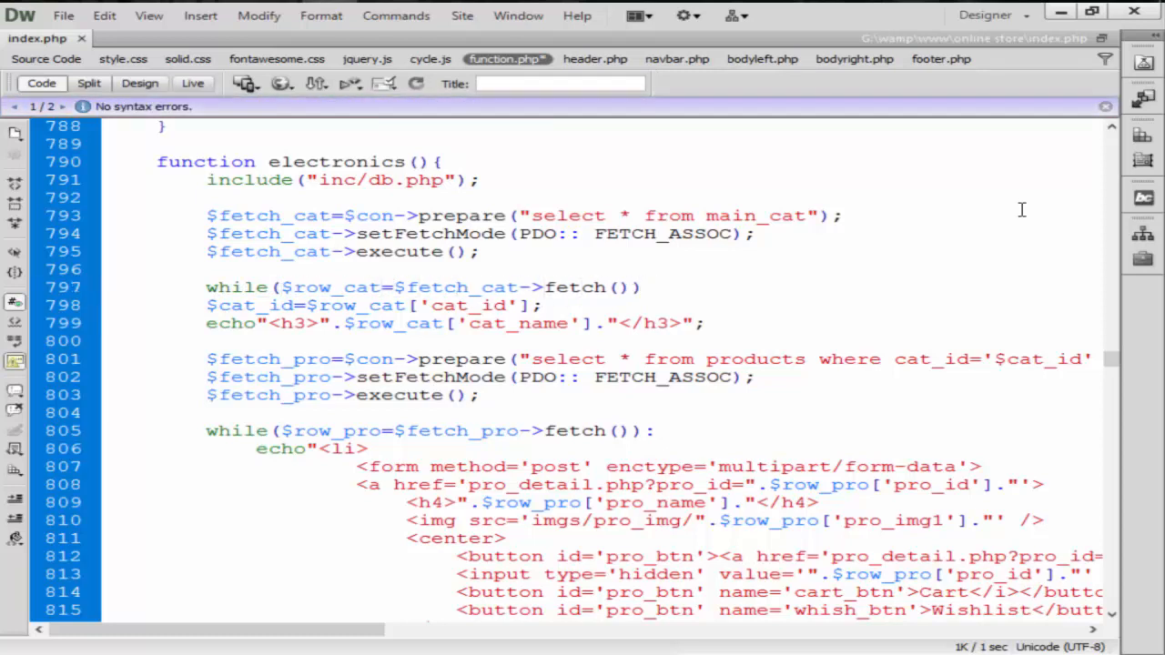
pyautogui.click(641, 288)
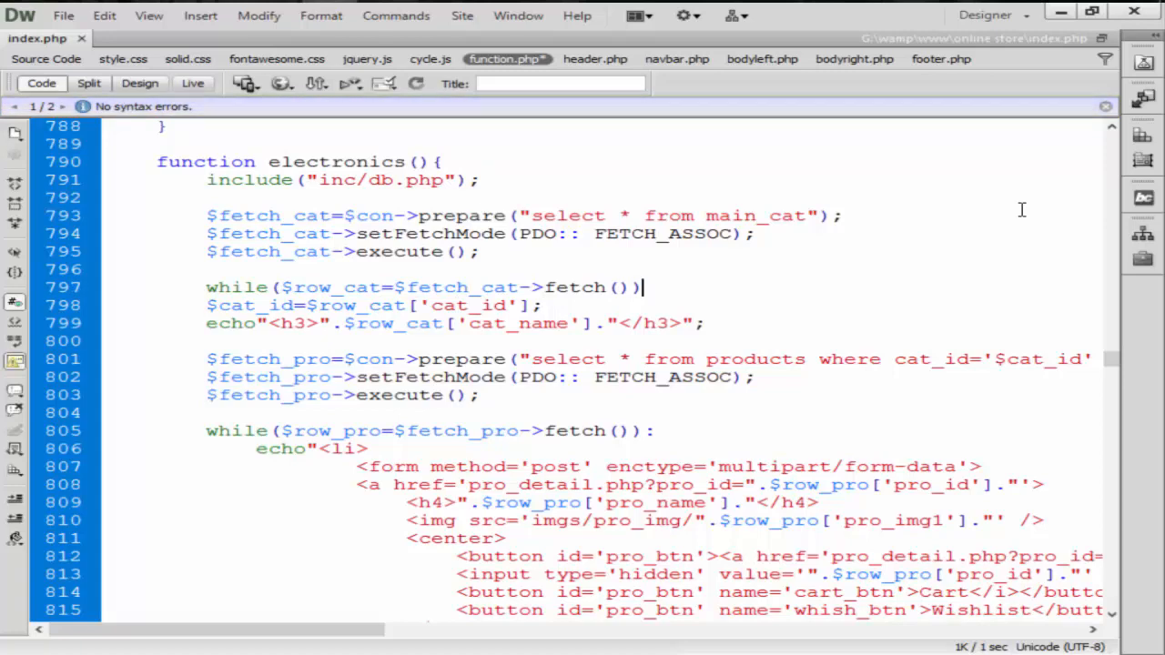
pyautogui.write(':')
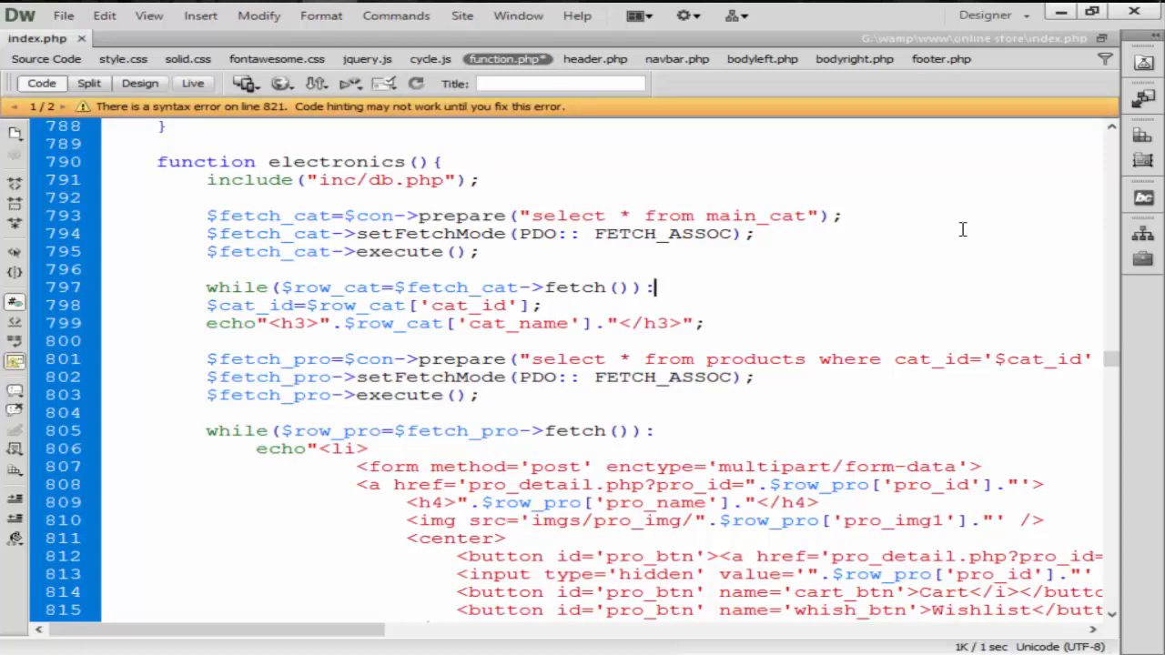
pyautogui.scroll(-3)
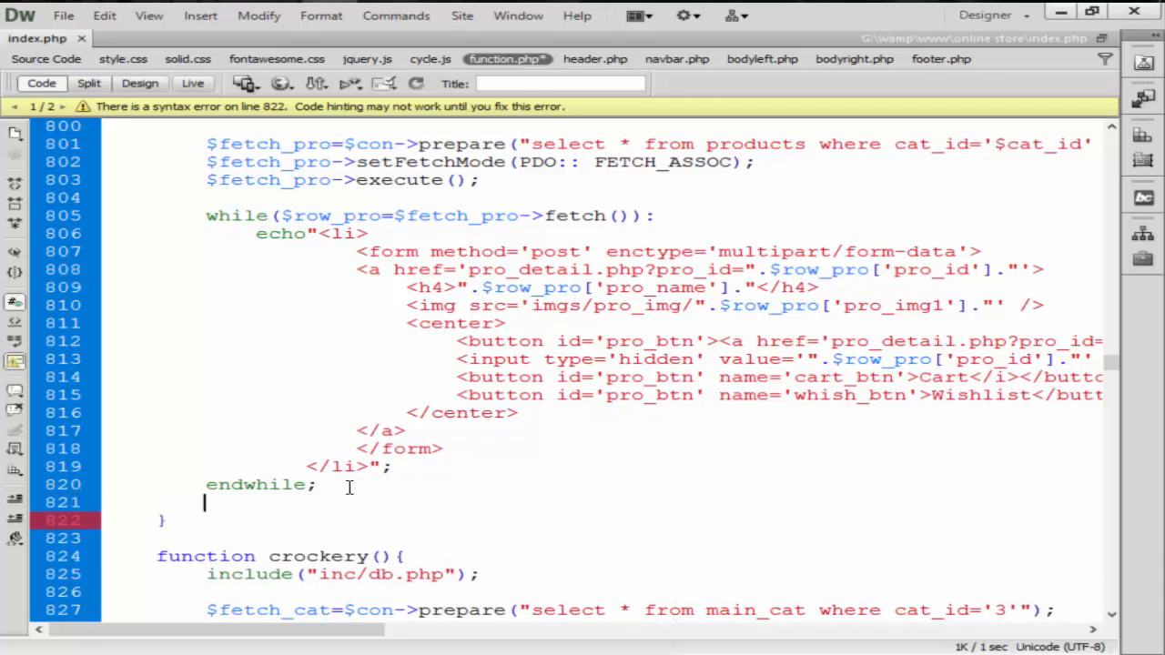
pyautogui.write('endwh')
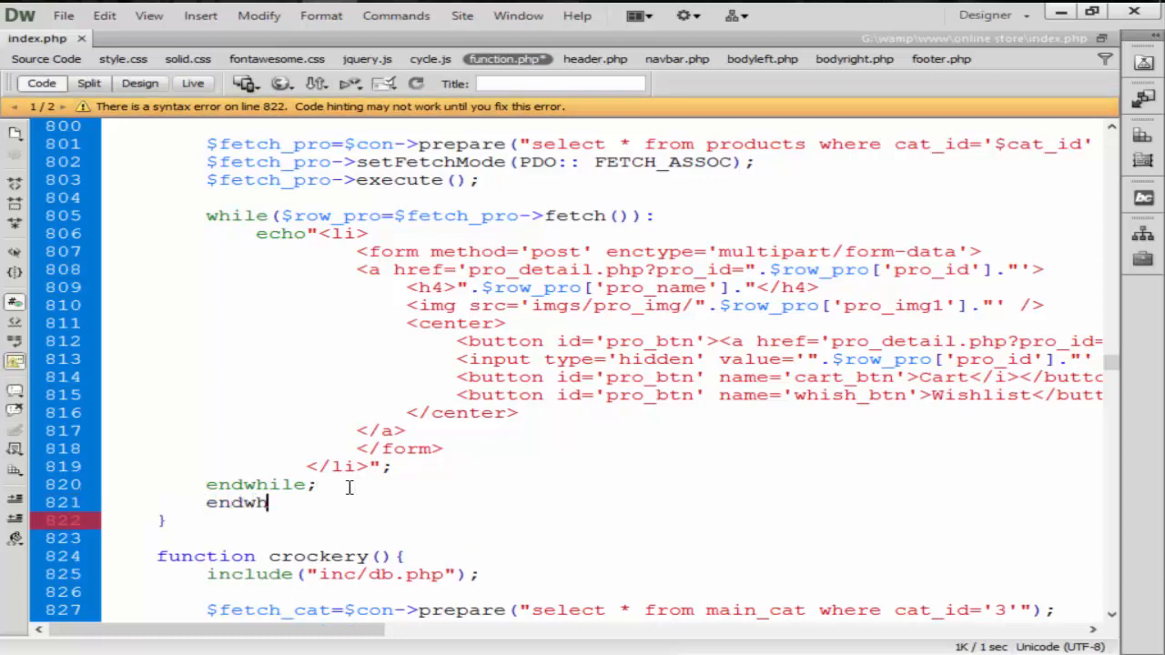
pyautogui.write('ile;')
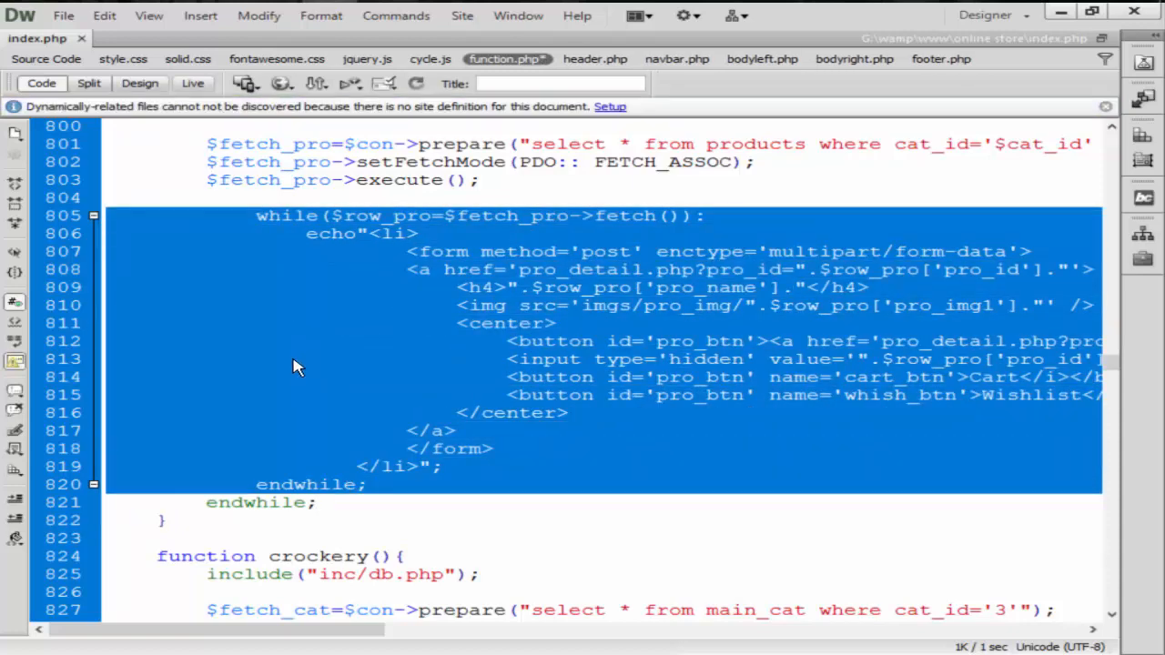
# Append a <ul> tag after </h3> in the category heading echo.
pyautogui.scroll(3)
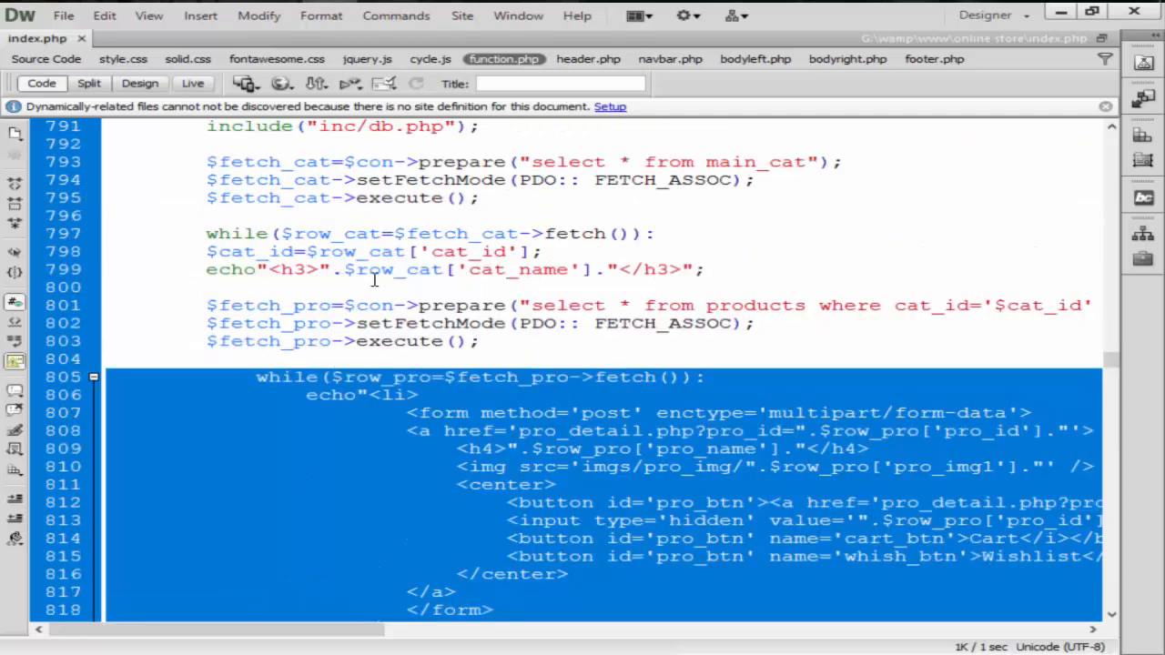
pyautogui.click(735, 287)
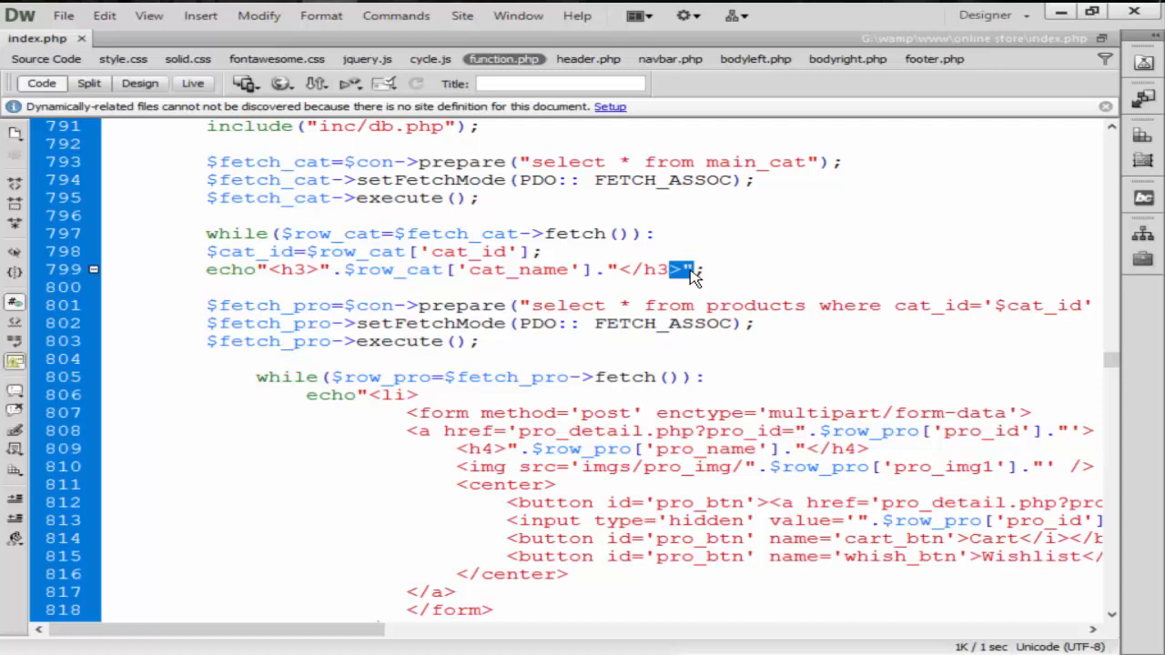
pyautogui.write('<')
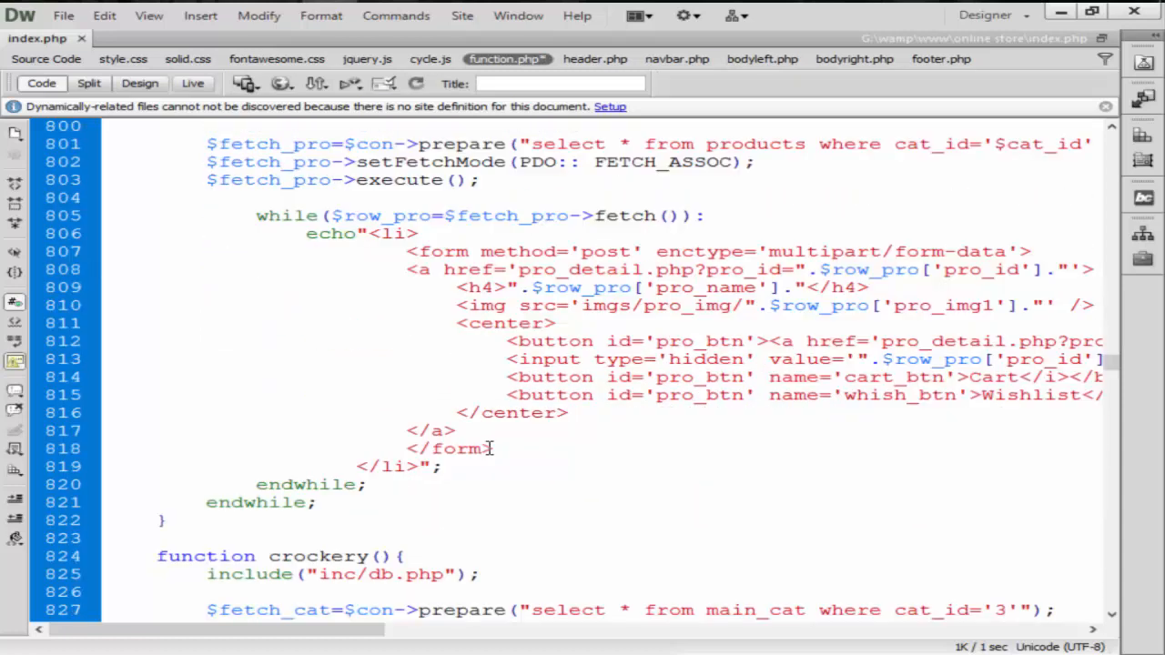
pyautogui.scroll(3)
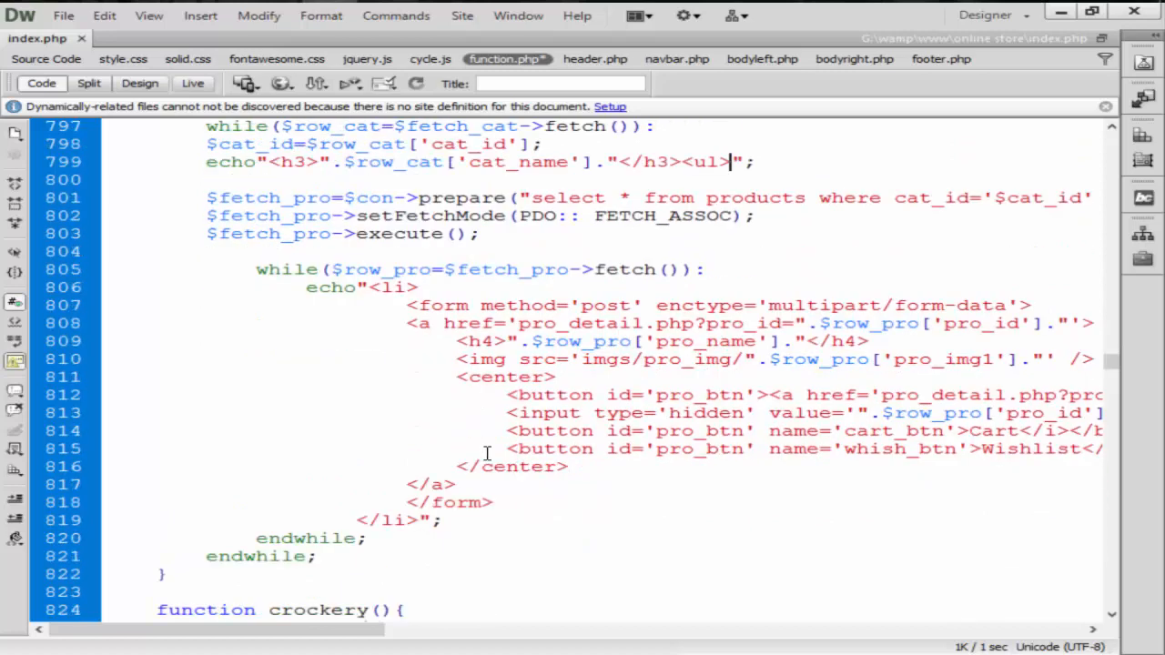
pyautogui.scroll(-3)
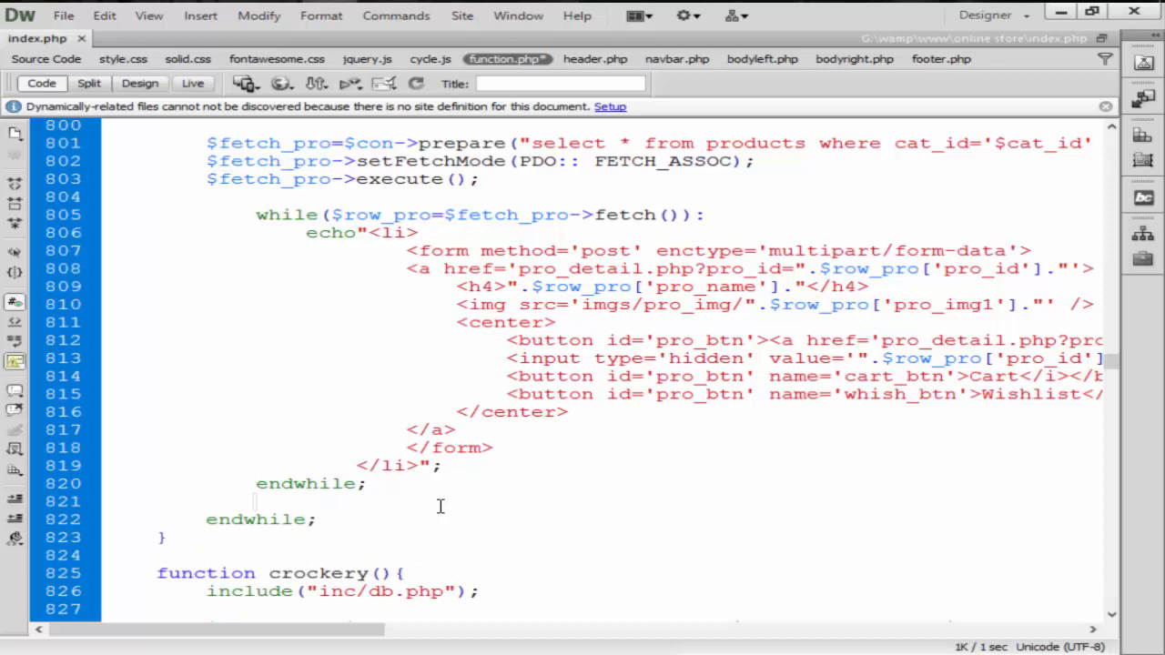
# Add echo"<ul />"; after the inner product loop's endwhile.
pyautogui.write('echo')
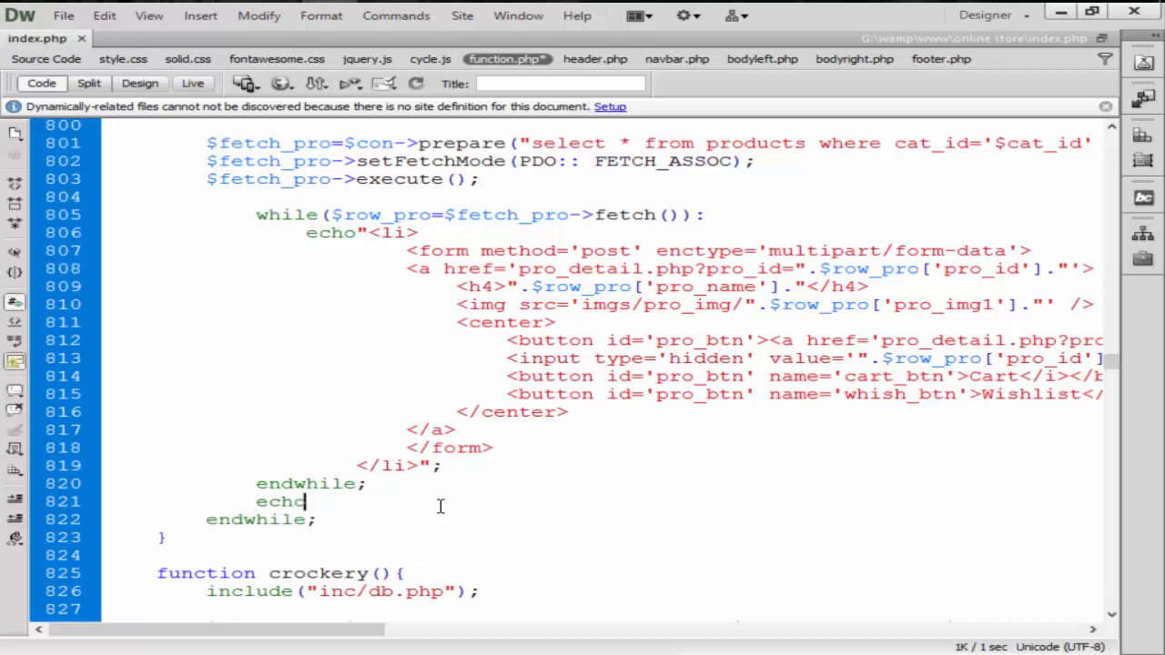
pyautogui.write('"";')
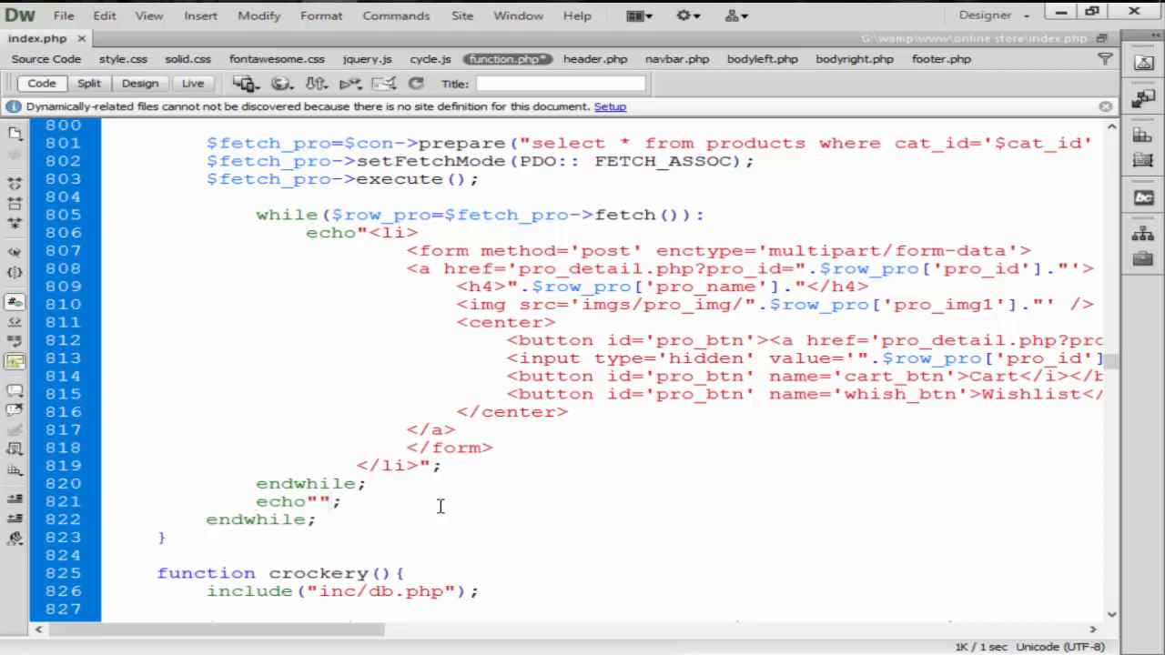
pyautogui.write('<ul />')
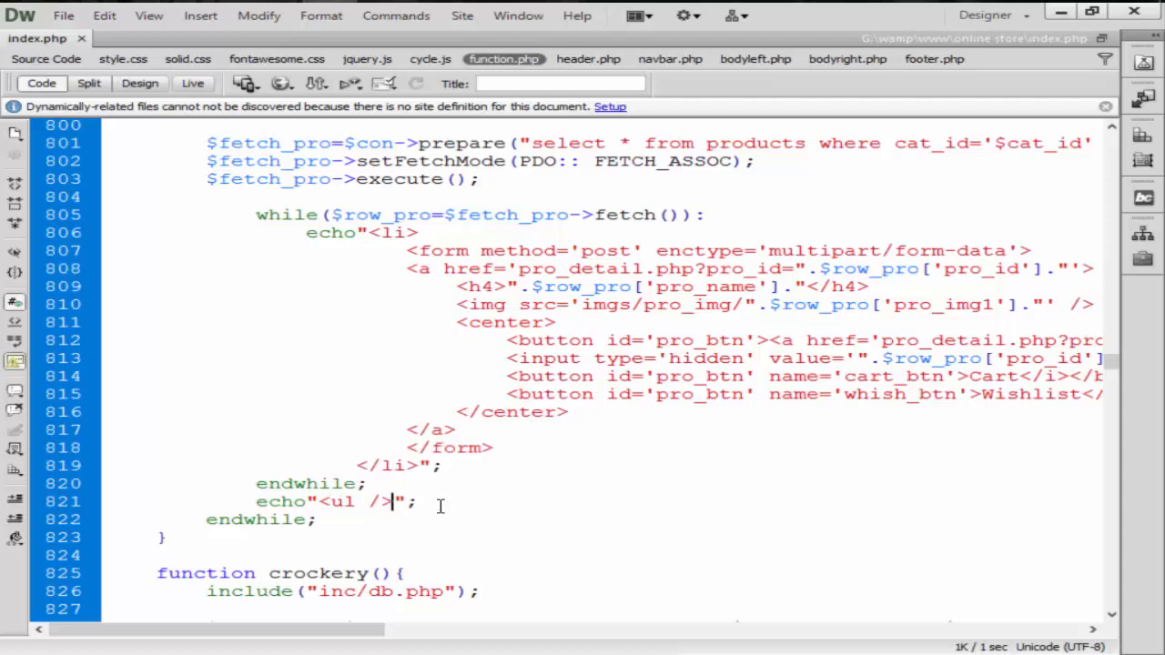
pyautogui.scroll(3)
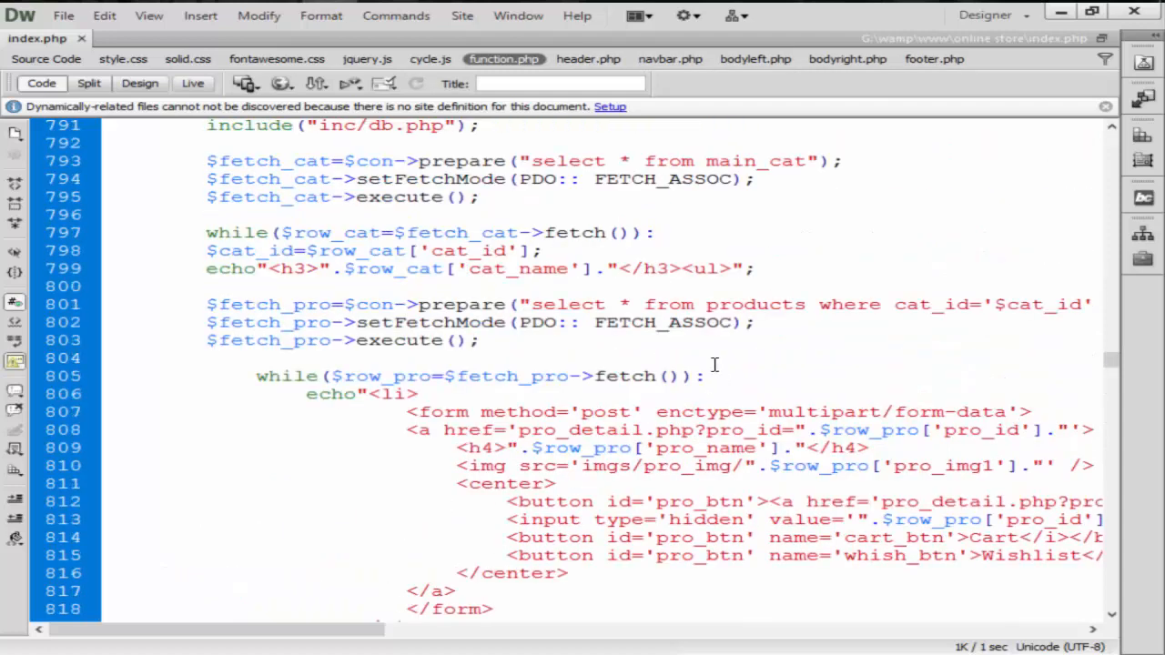
pyautogui.scroll(-3)
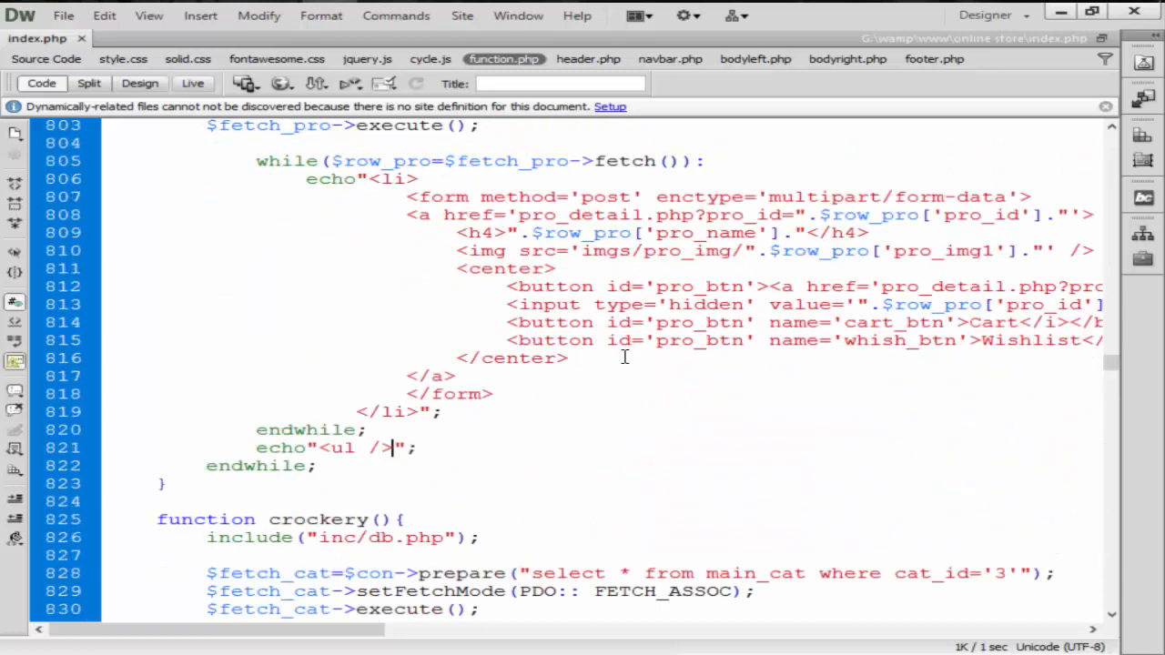
pyautogui.scroll(3)
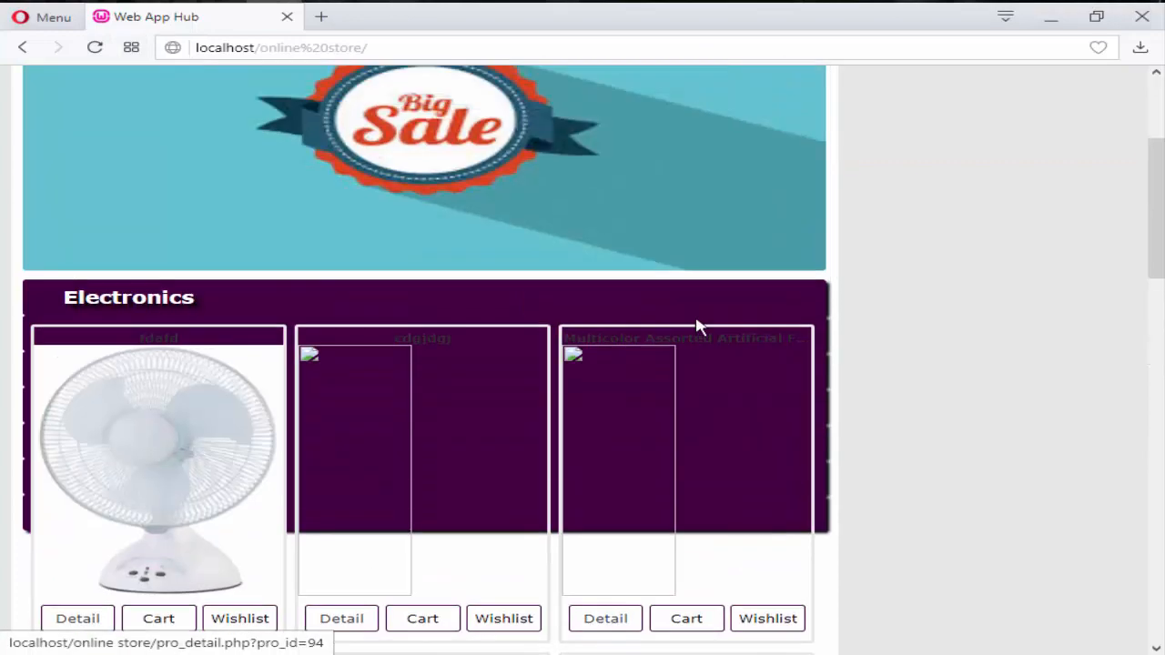
pyautogui.moveTo(250, 308)
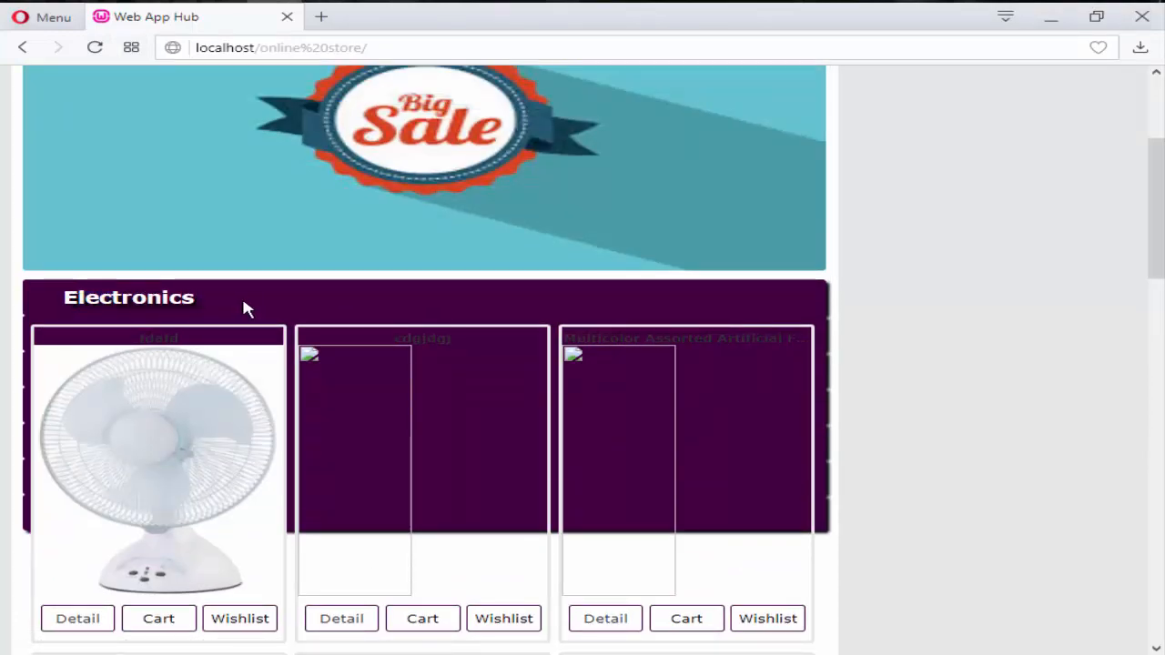
# Reload the Opera store page and scroll to the Electronics section.
pyautogui.scroll(-3)
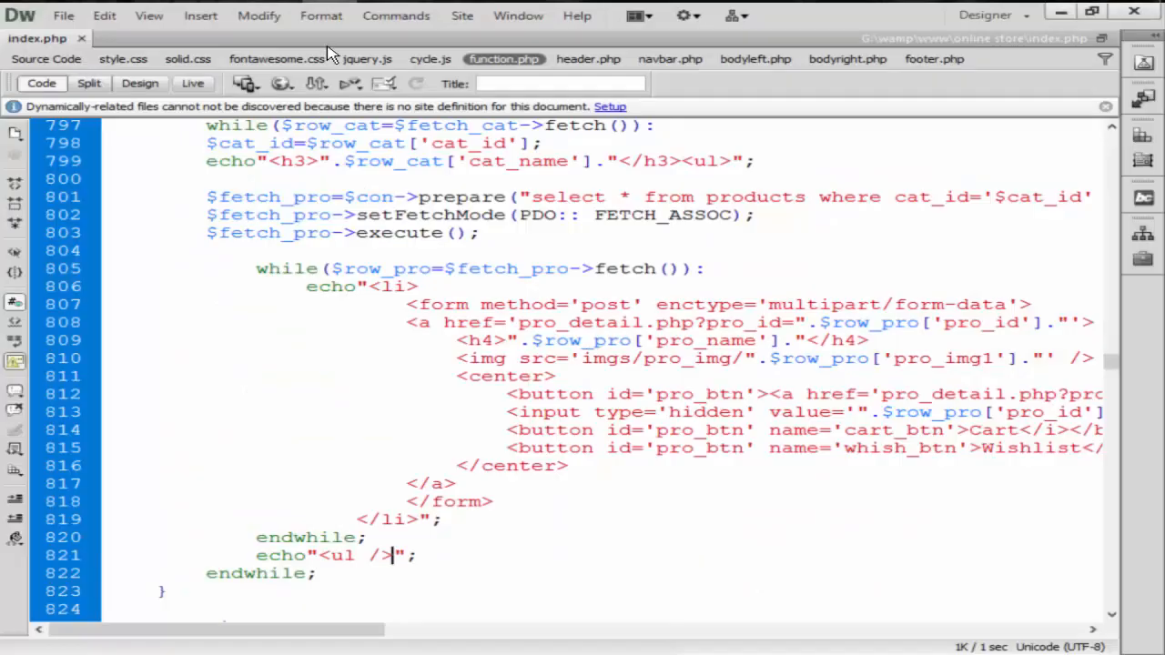
# In bodyleft.php, remove the <ul> and <br clear='all' /> tags around electronics().
pyautogui.scroll(-3)
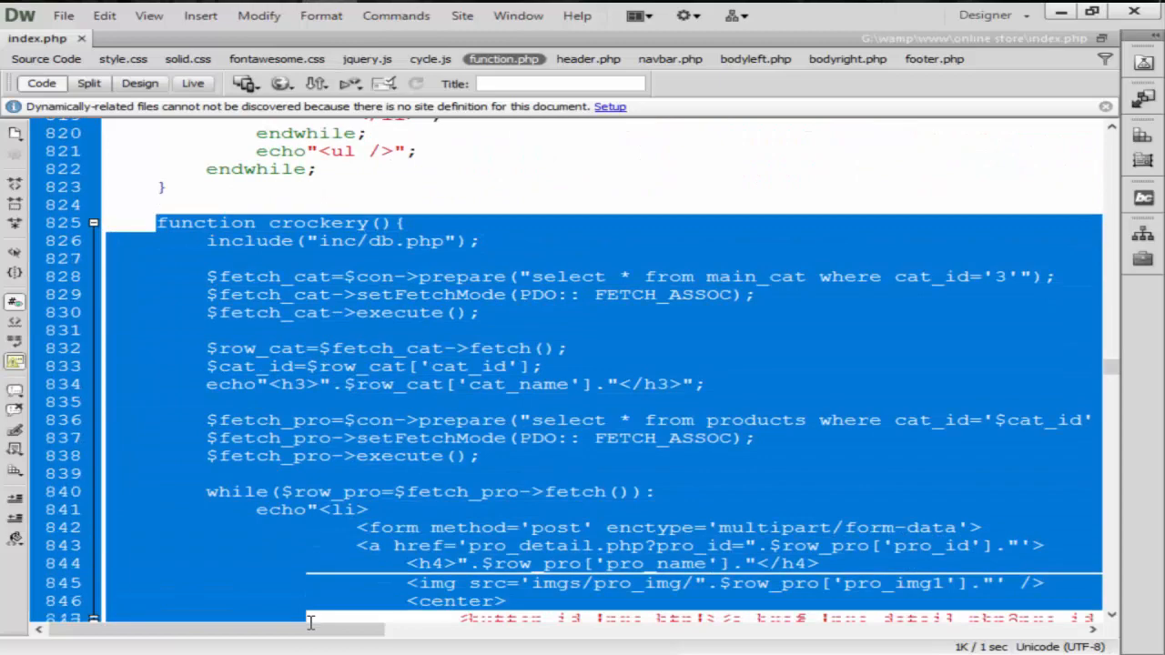
pyautogui.scroll(-3)
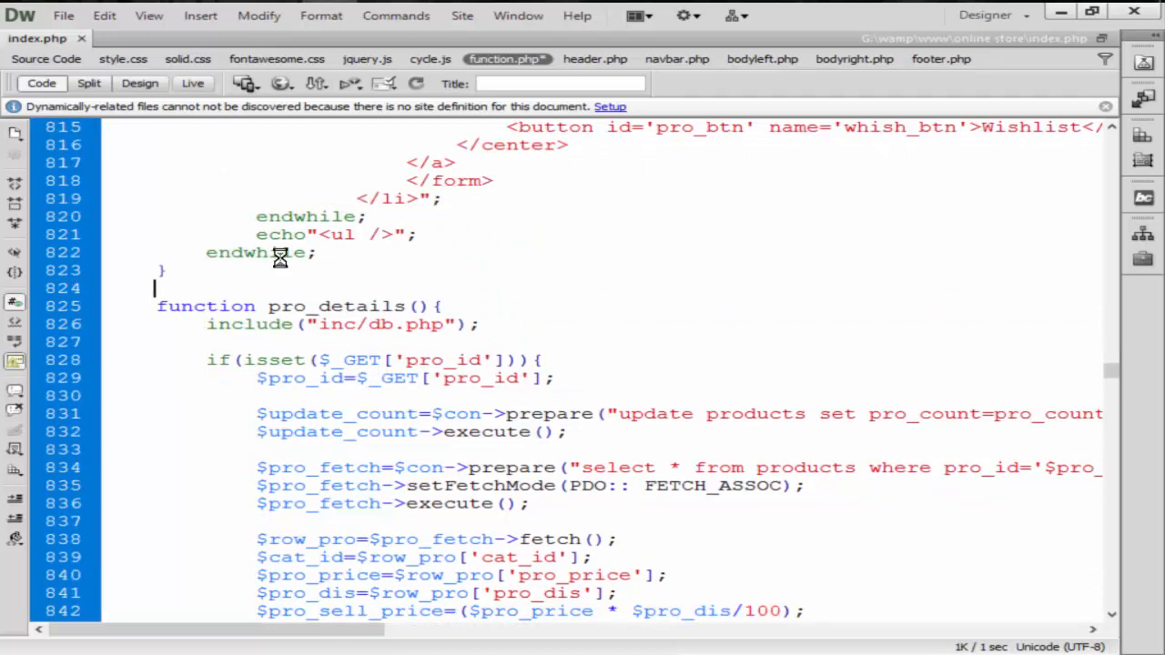
pyautogui.moveTo(756, 58)
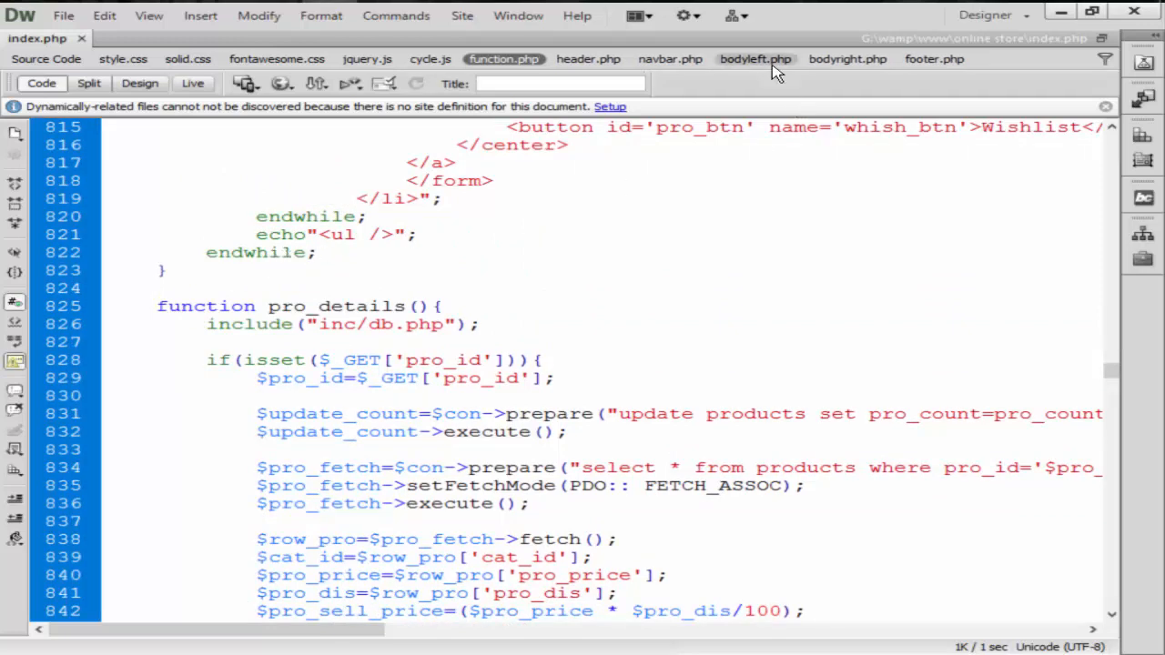
pyautogui.click(756, 58)
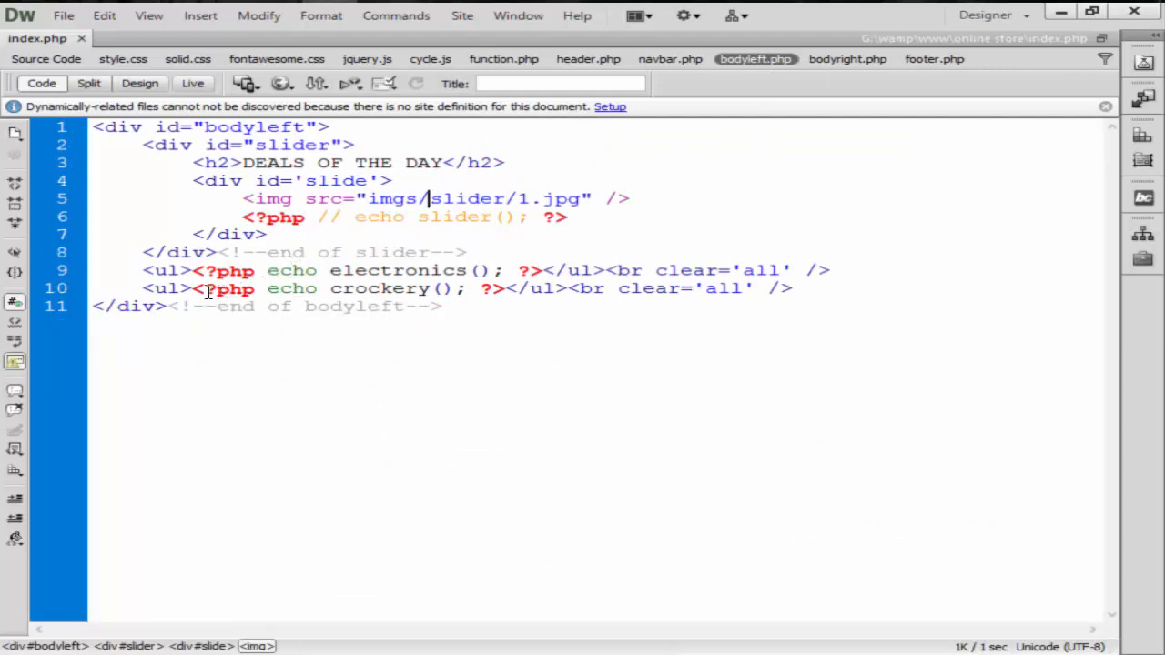
pyautogui.doubleClick(225, 289)
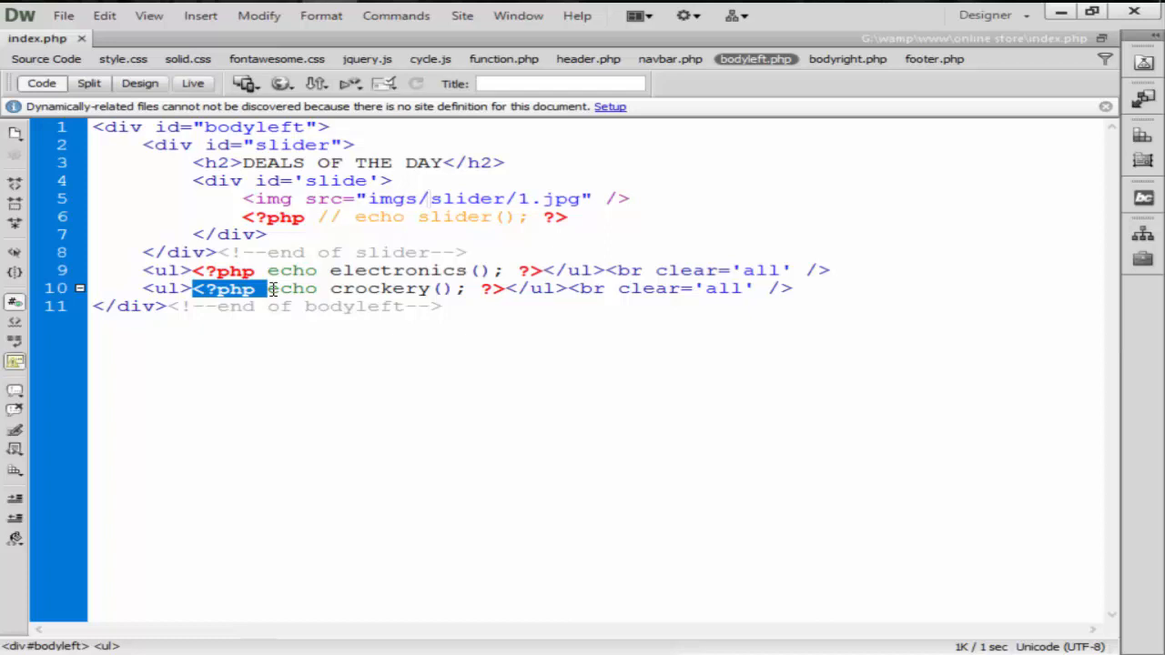
pyautogui.moveTo(258, 288); pyautogui.dragTo(505, 289)
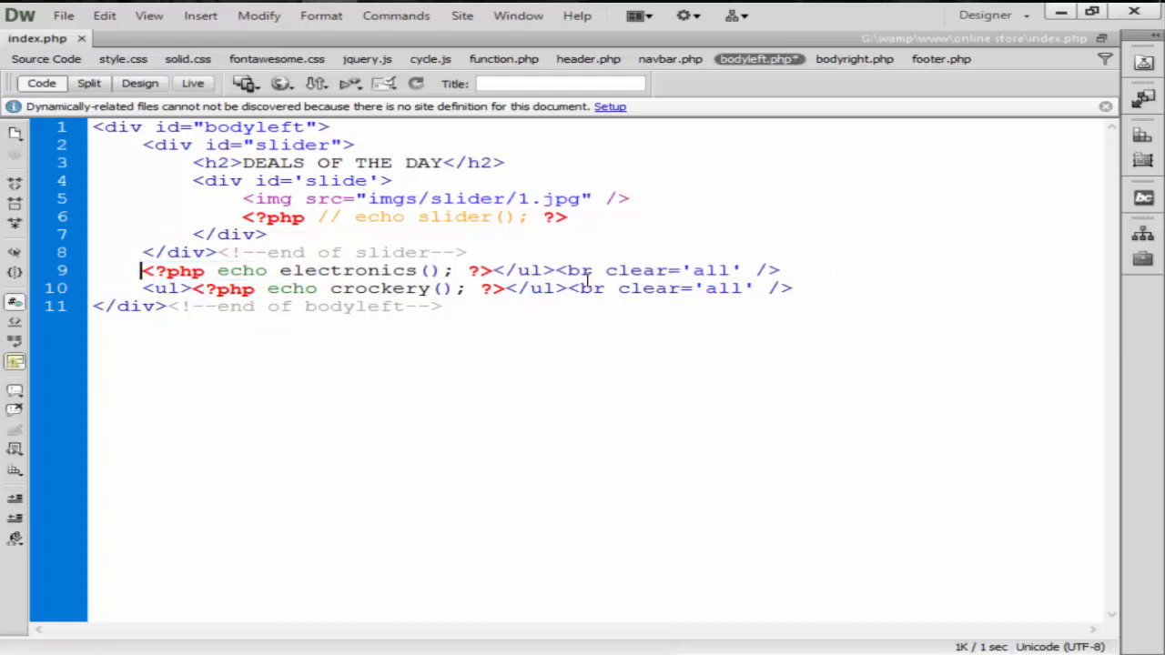
pyautogui.press('Delete')
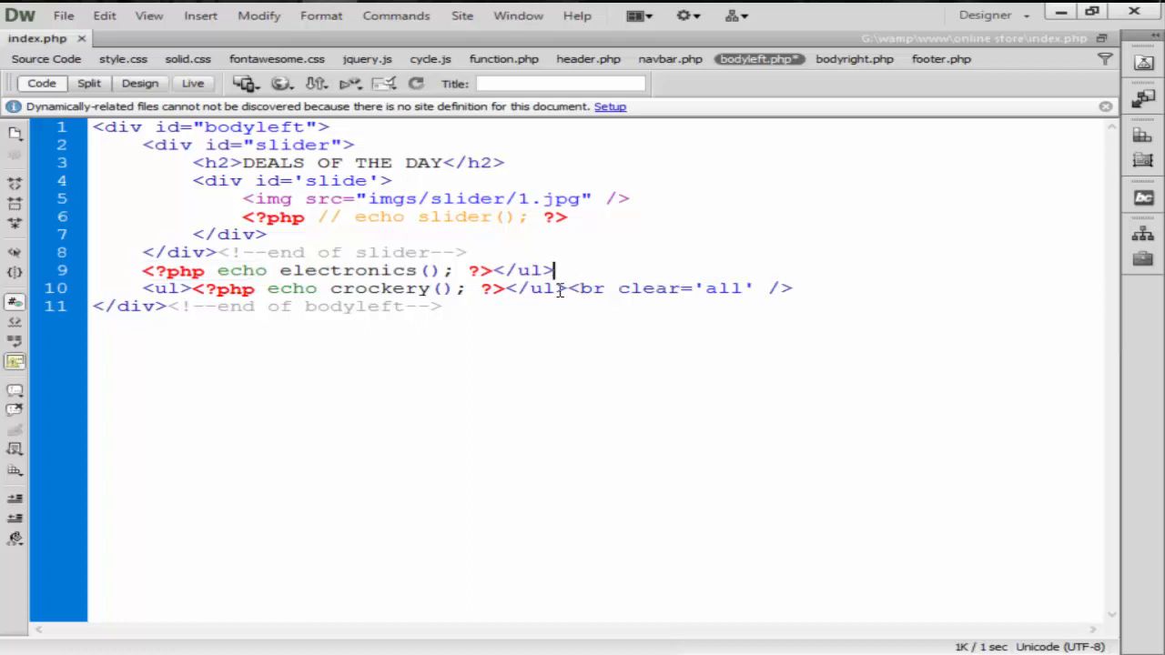
# Delete line 10's closing list and break tags and the crockery line's trailing </ul><br>.
pyautogui.moveTo(507, 289); pyautogui.dragTo(794, 289)
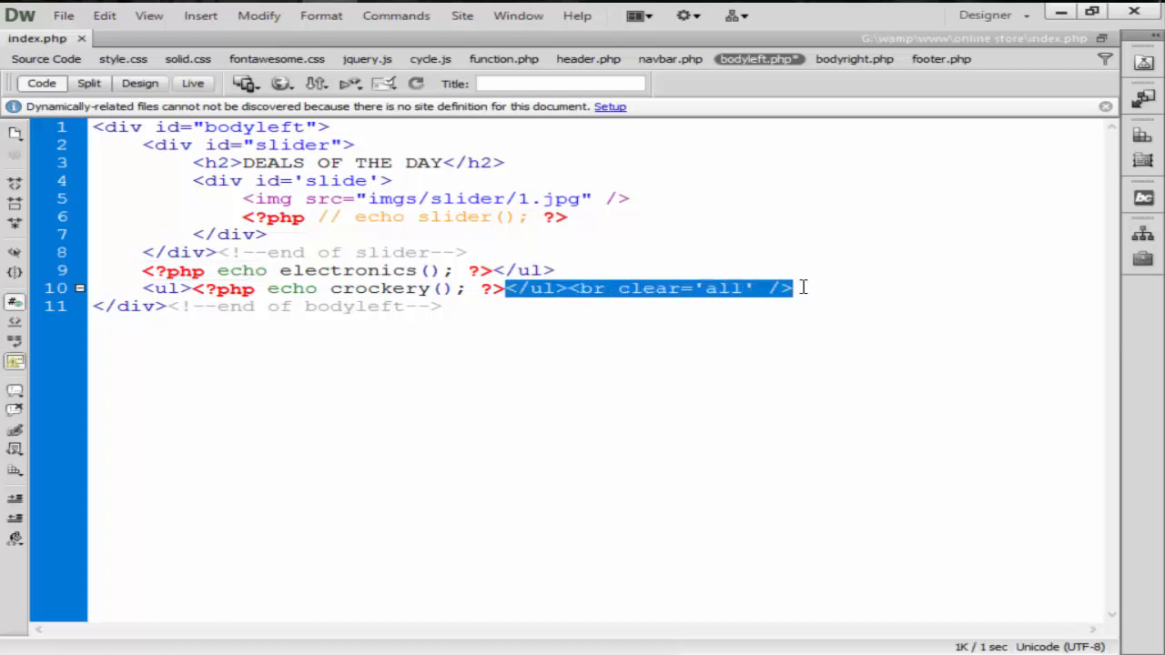
pyautogui.press('Delete')
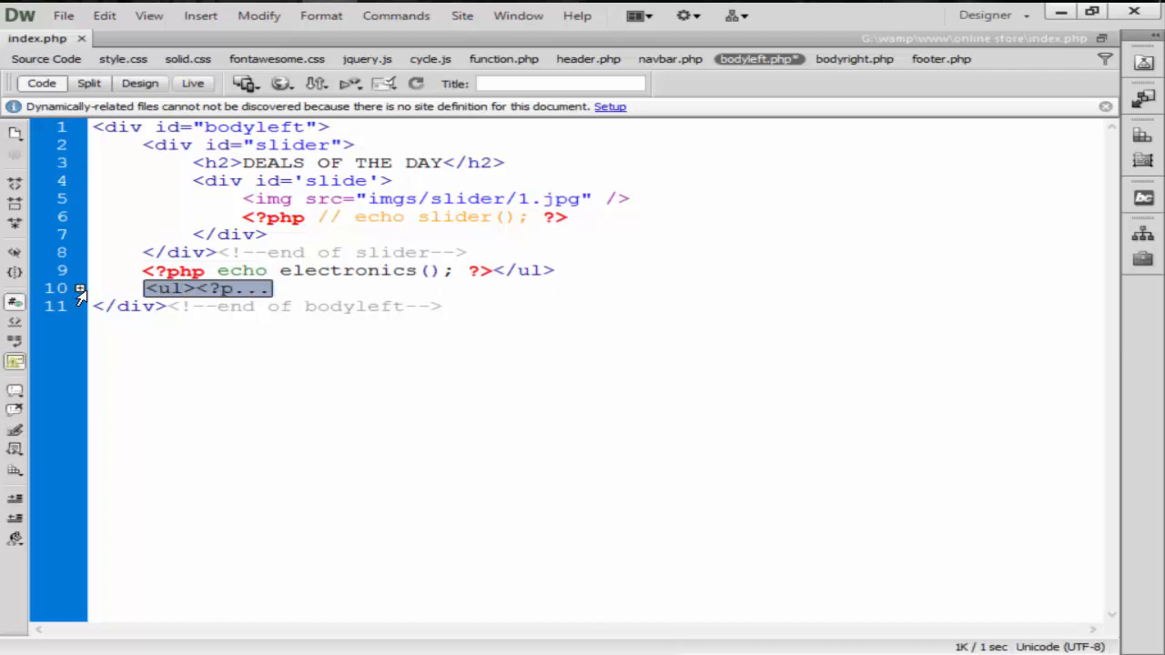
pyautogui.click(80, 287)
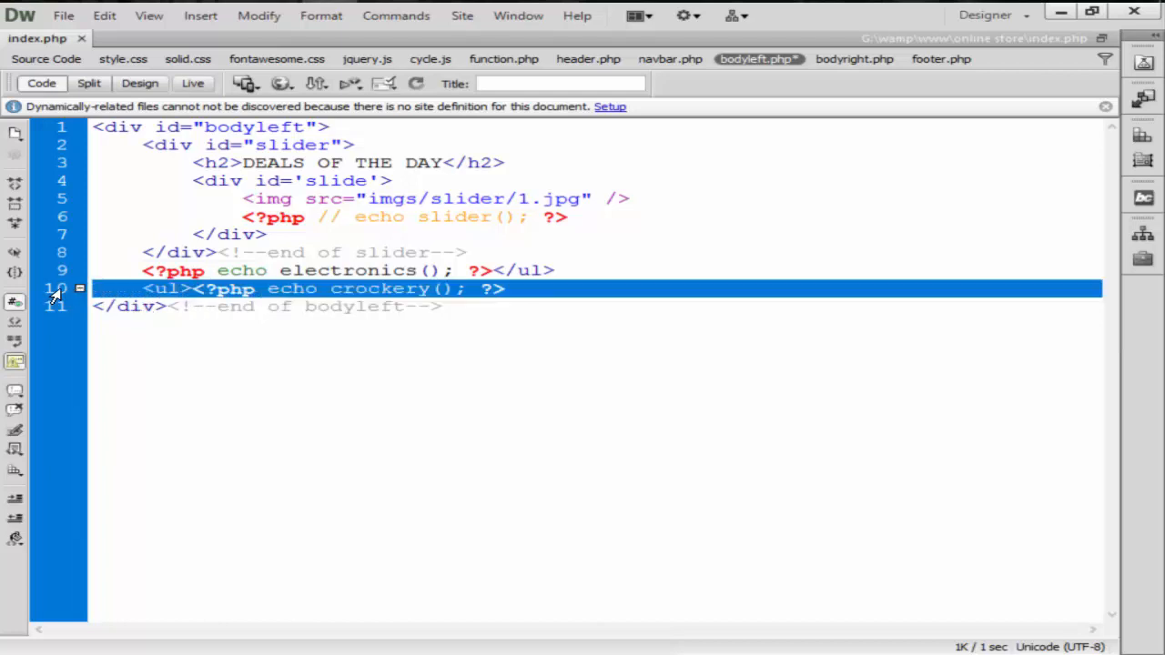
pyautogui.press('Delete')
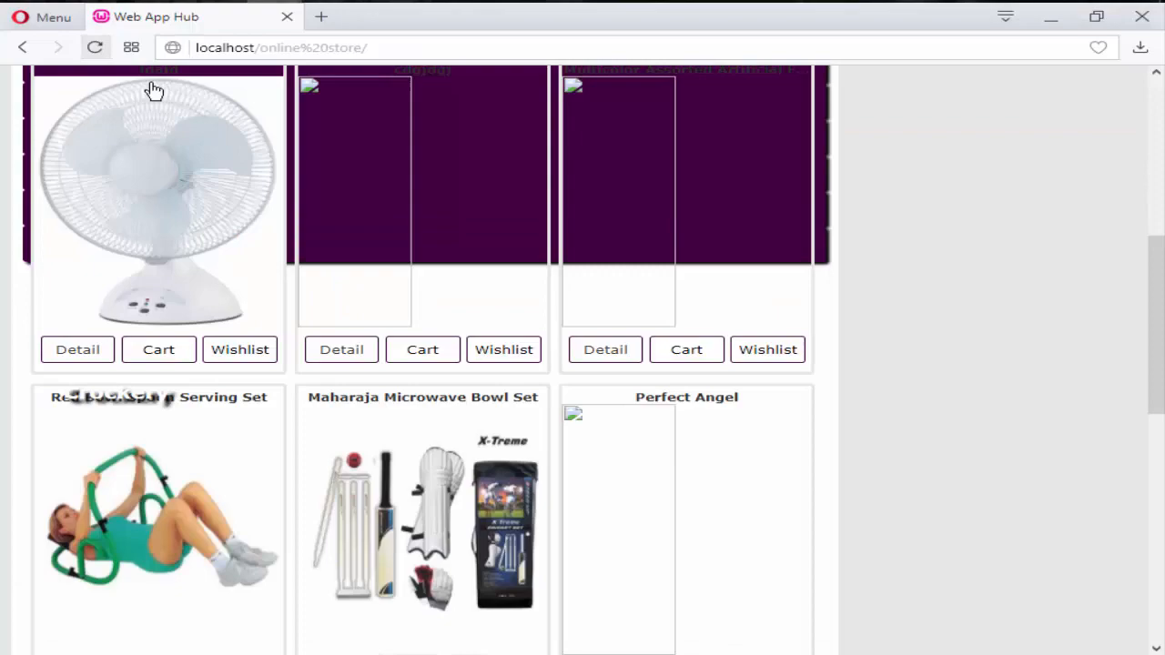
pyautogui.scroll(3)
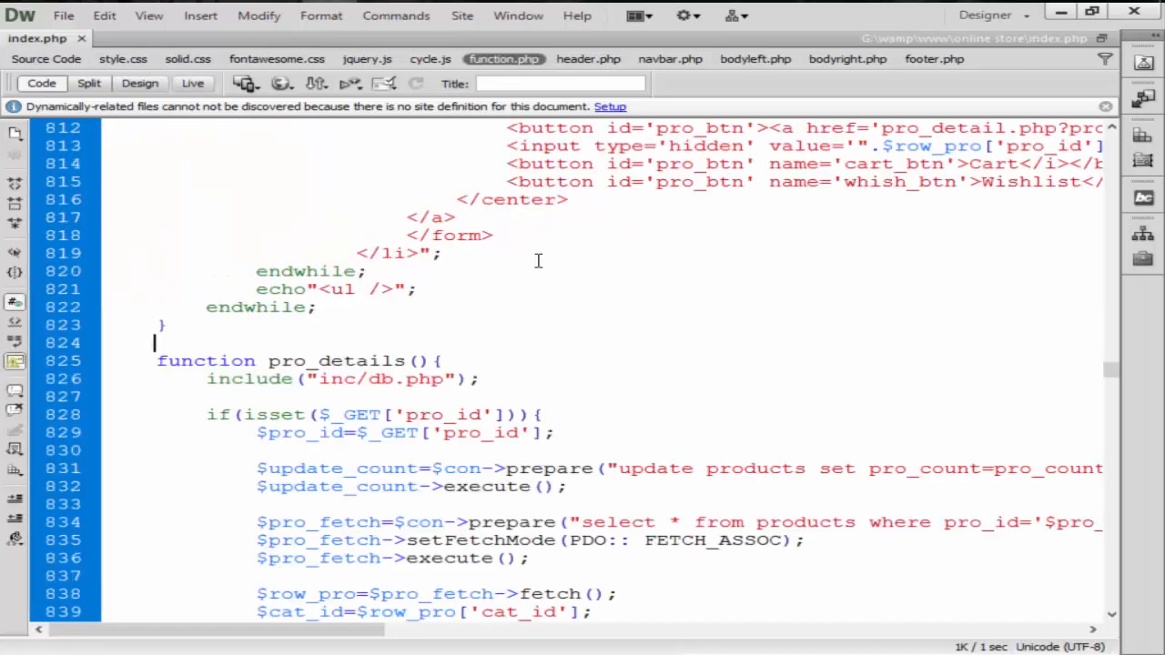
# On function.php line 821, change echo"<ul />" to echo"<ul/><br clear='all' />".
pyautogui.scroll(3)
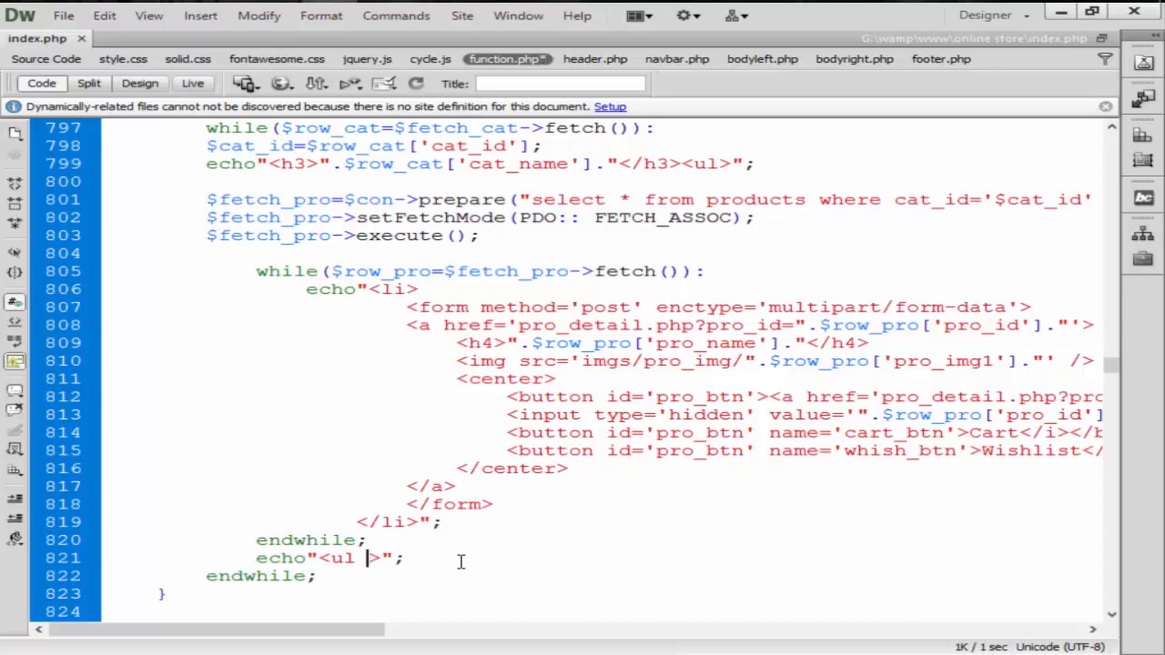
pyautogui.write('/')
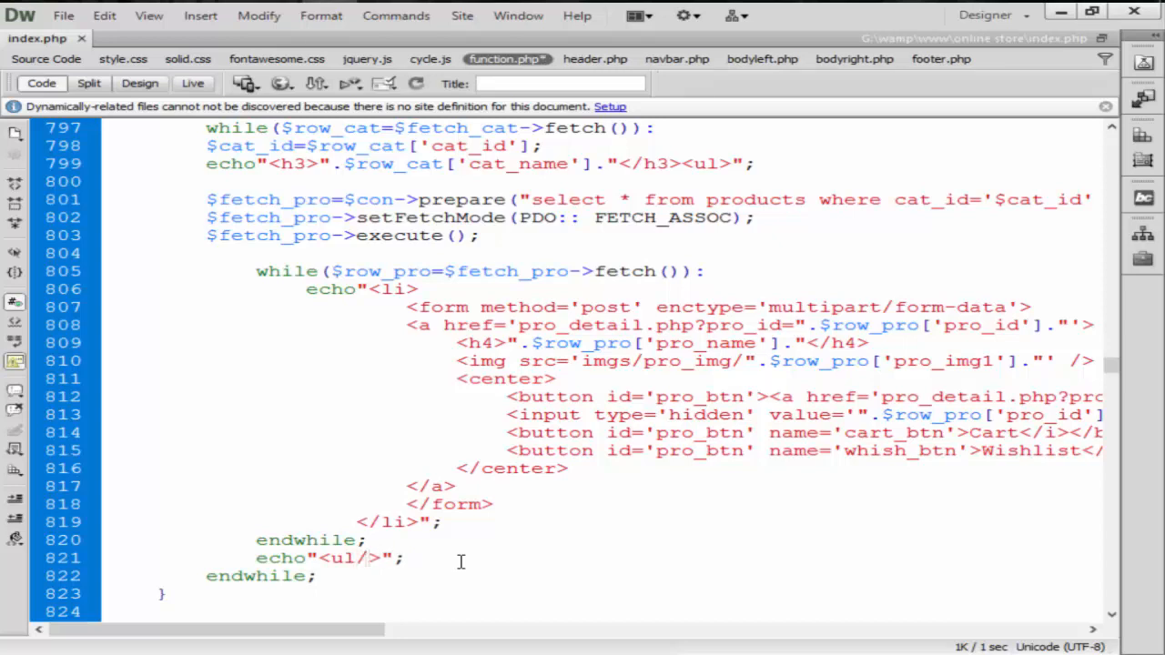
pyautogui.click(378, 558)
pyautogui.write('<br clear')
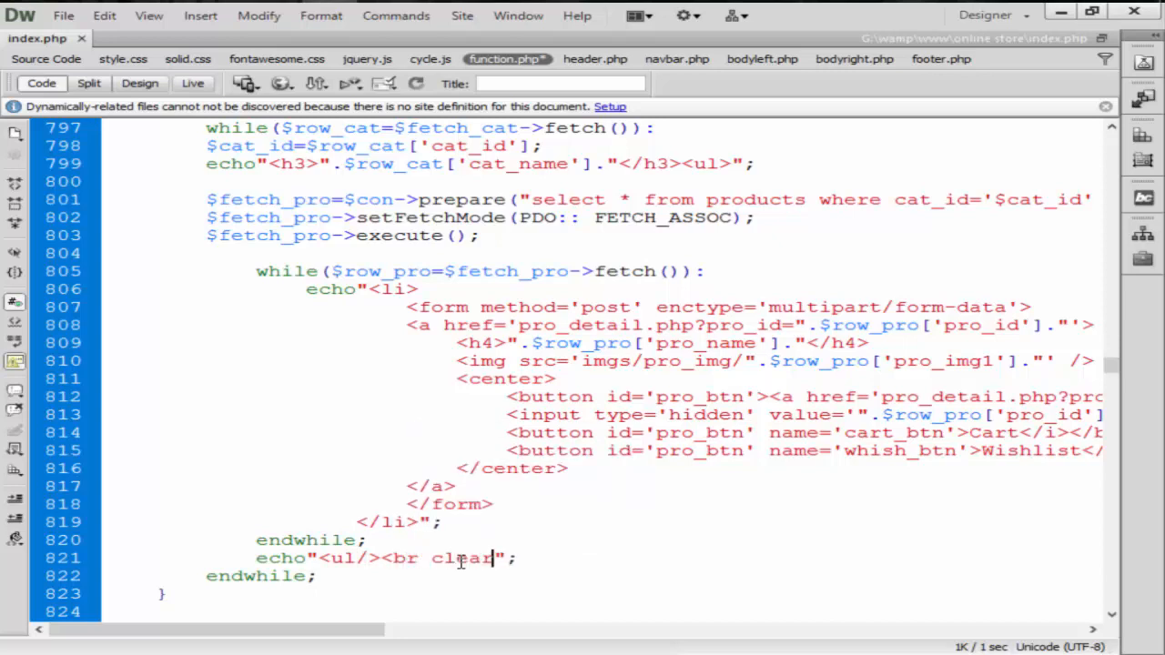
pyautogui.write("='a'")
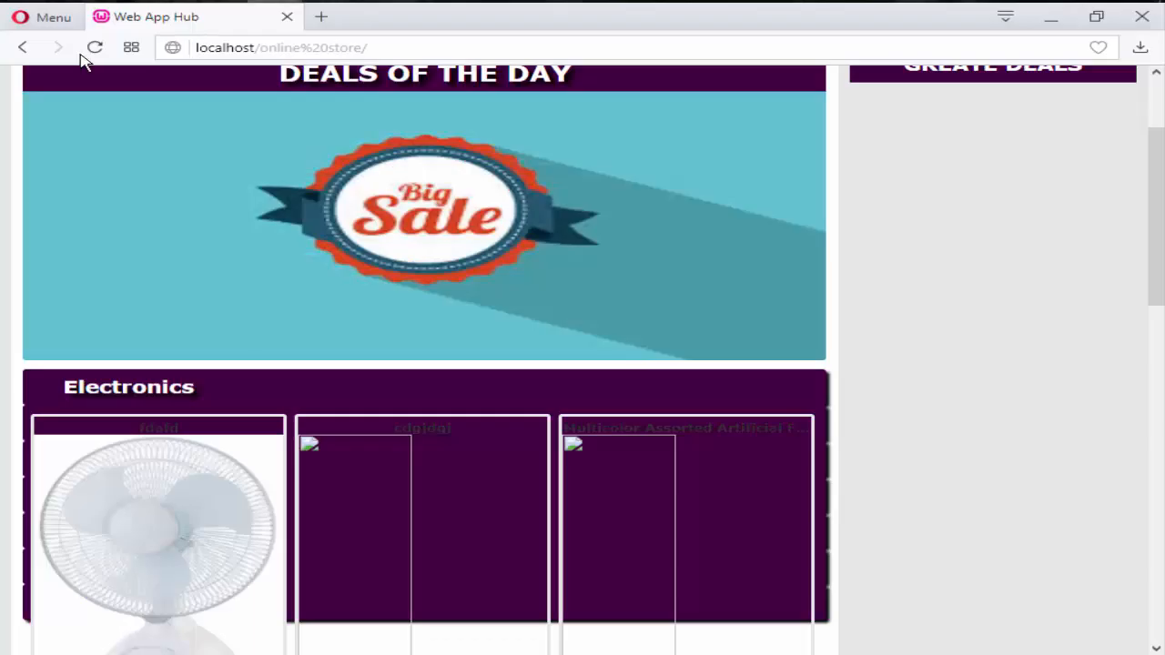
# Scroll through the refreshed Opera homepage's category sections, Electronics through Cards.
pyautogui.scroll(-3)
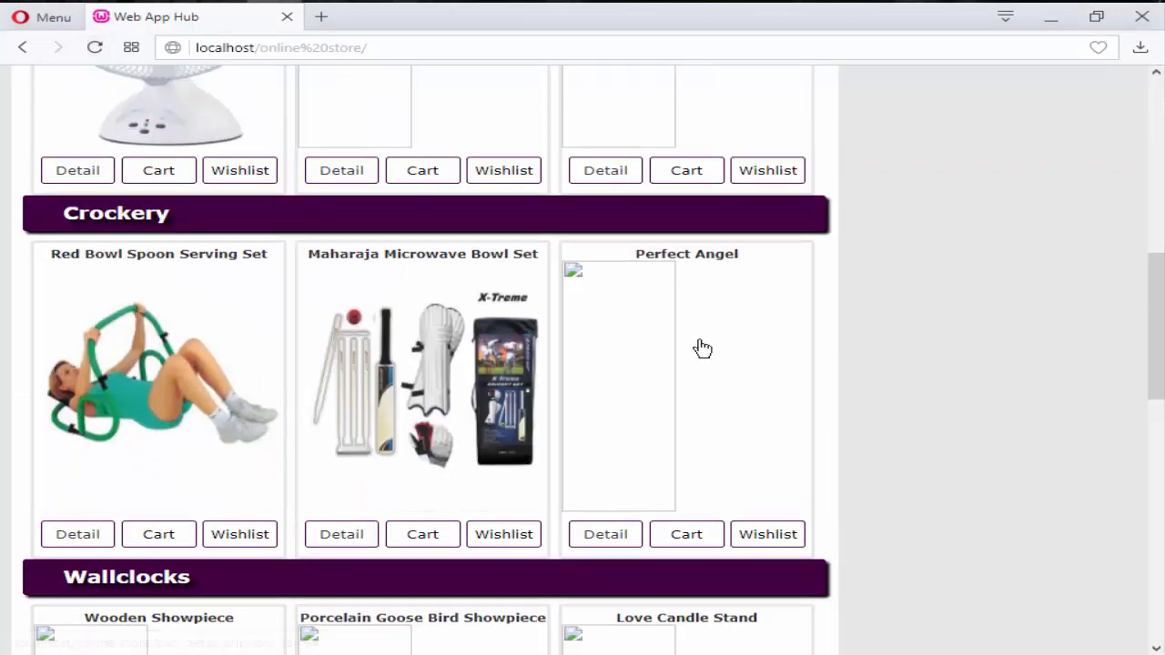
pyautogui.scroll(-3)
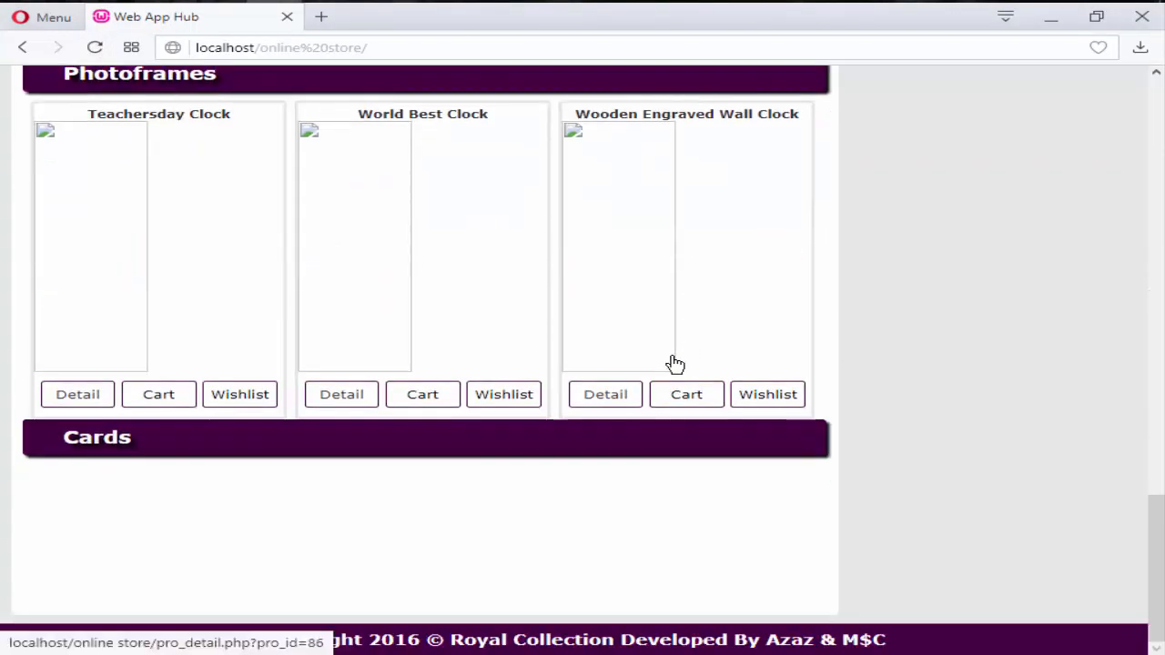
pyautogui.scroll(3)
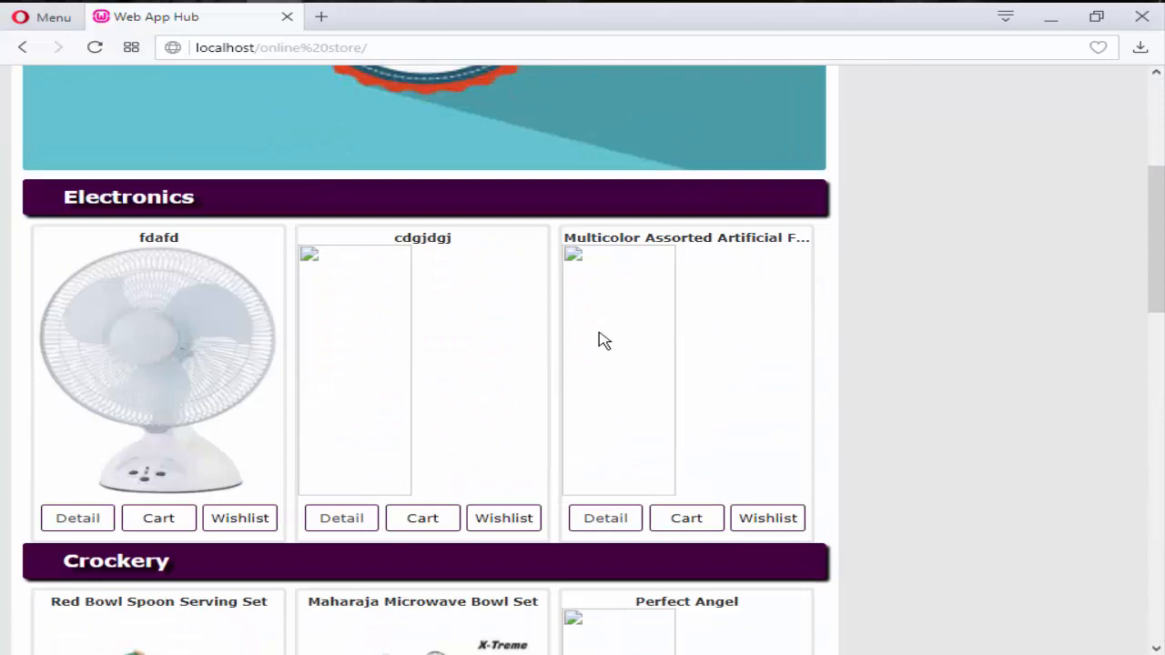
pyautogui.scroll(3)
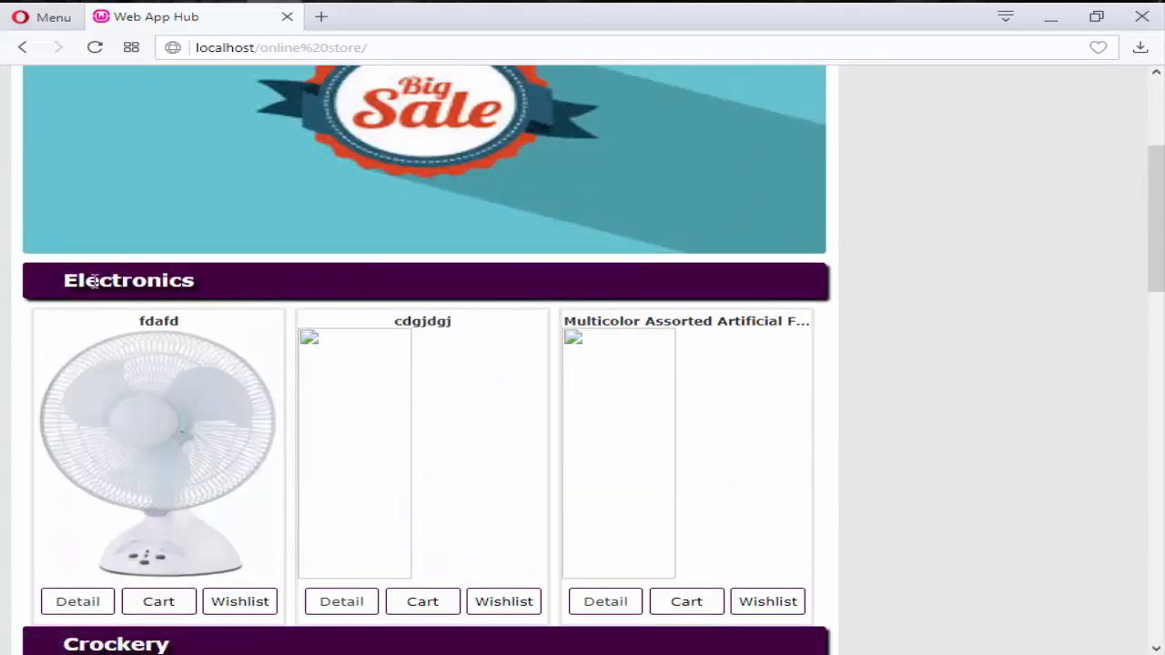
pyautogui.scroll(-3)
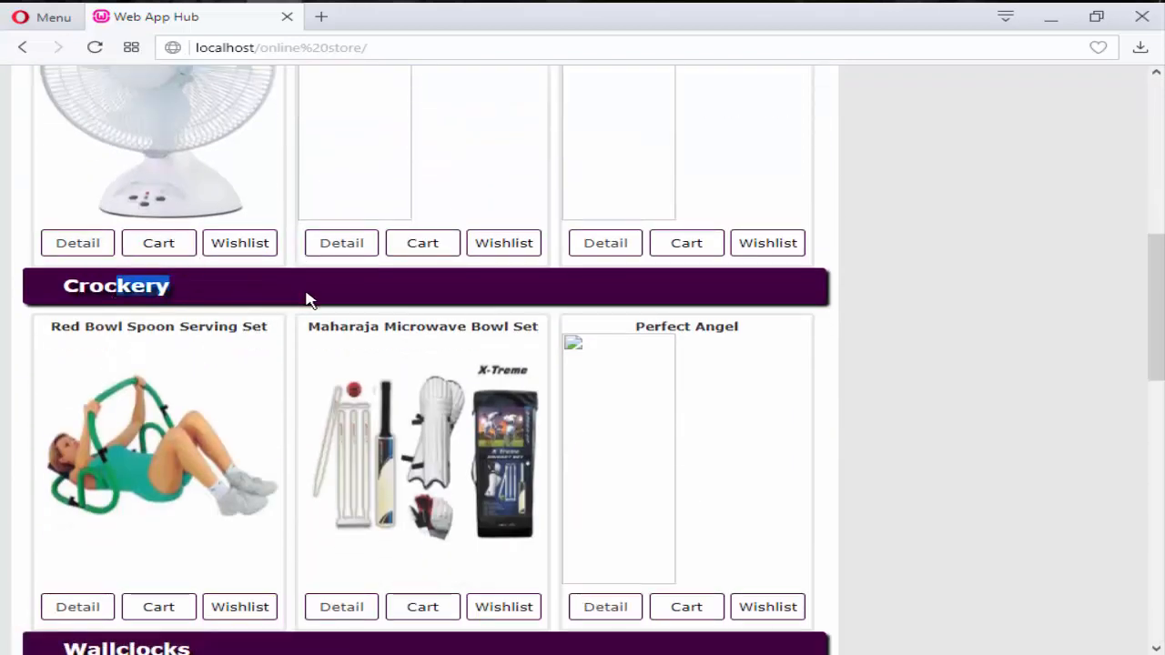
pyautogui.scroll(-3)
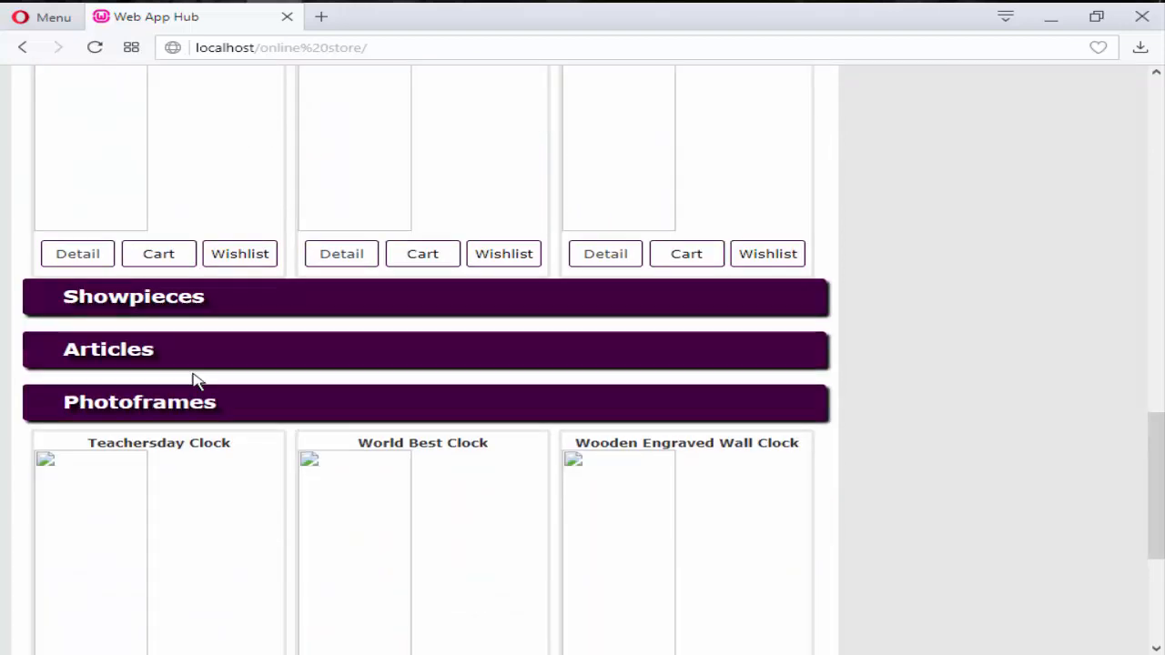
pyautogui.moveTo(89, 306)
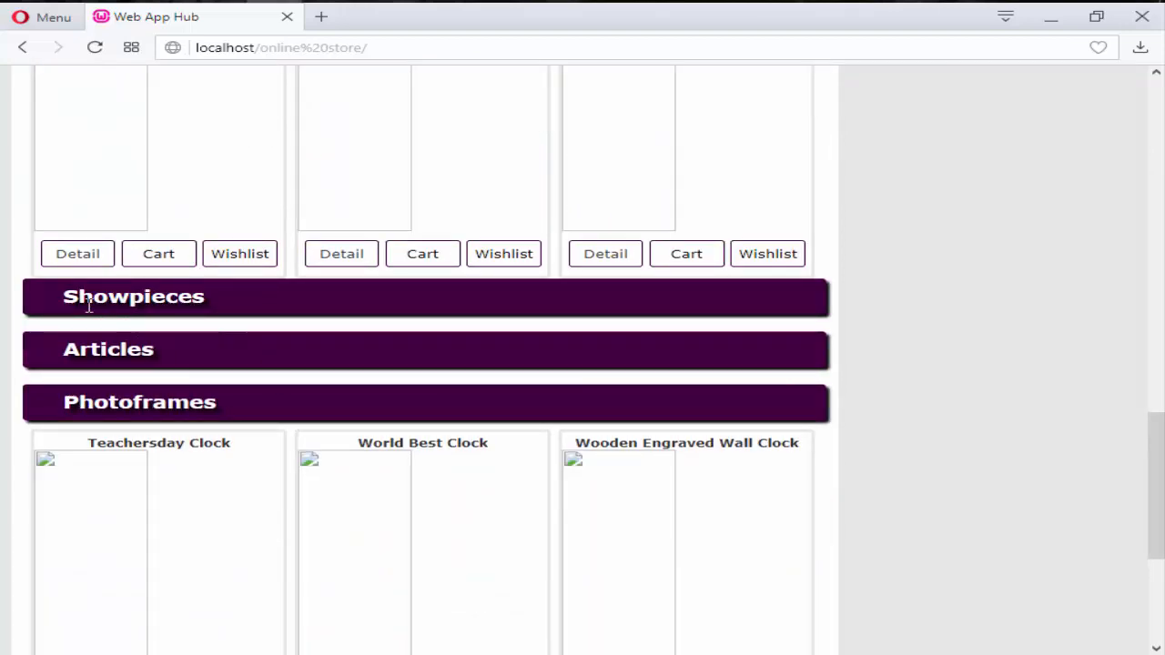
pyautogui.scroll(-3)
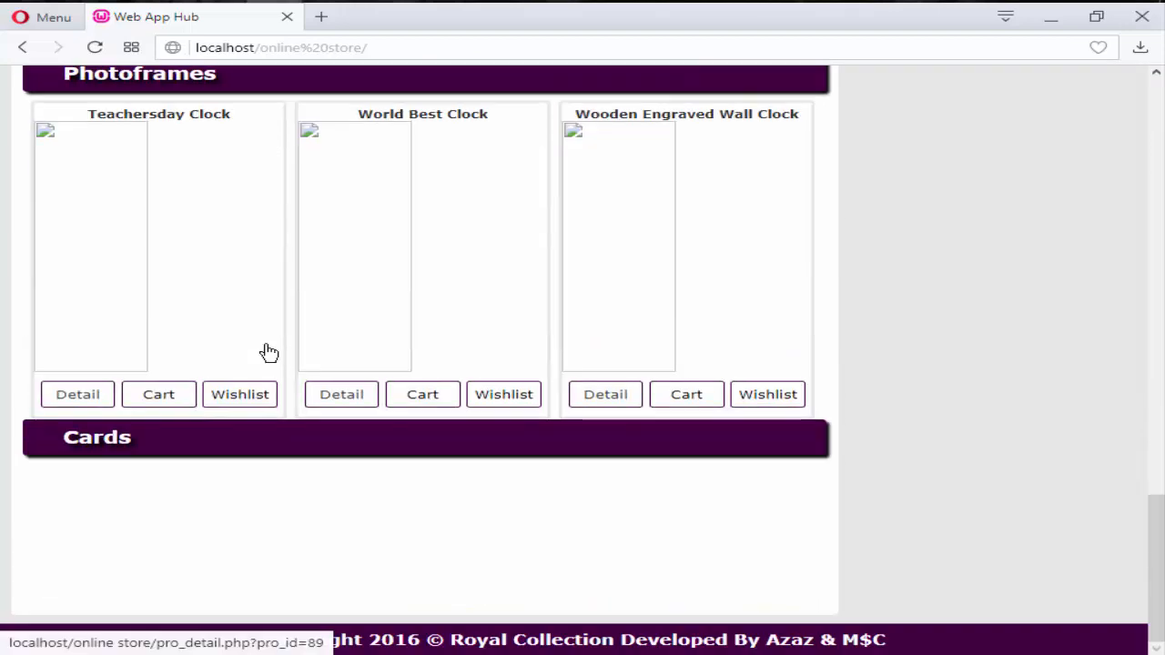
pyautogui.scroll(3)
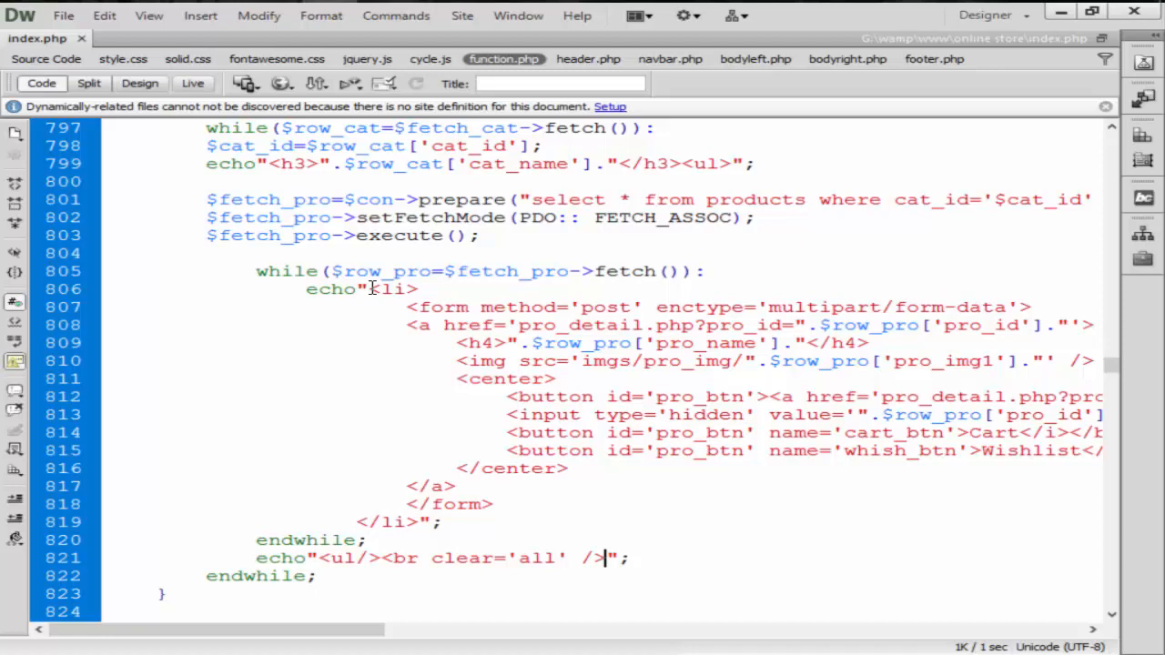
pyautogui.scroll(3)
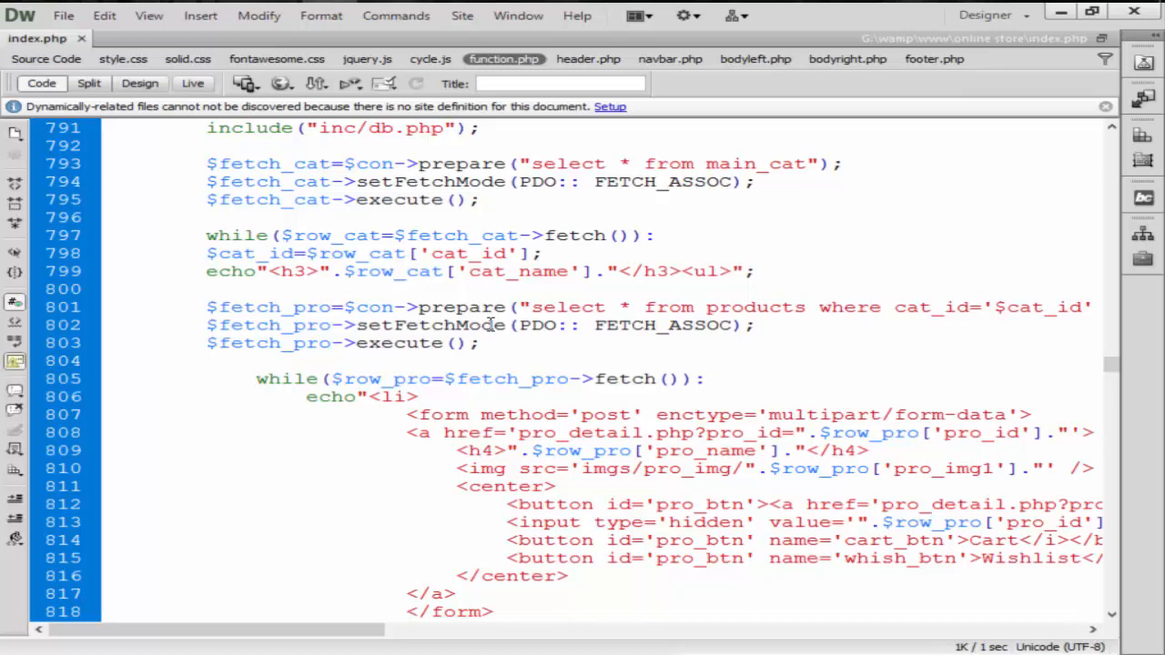
pyautogui.scroll(-3)
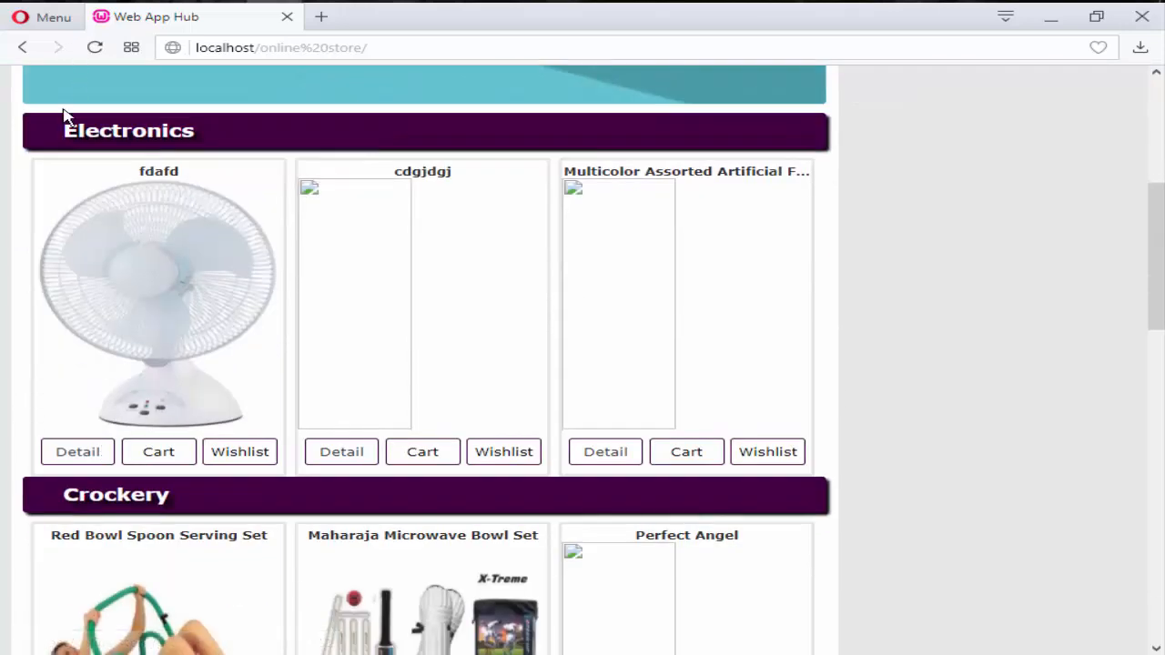
pyautogui.moveTo(72, 150)
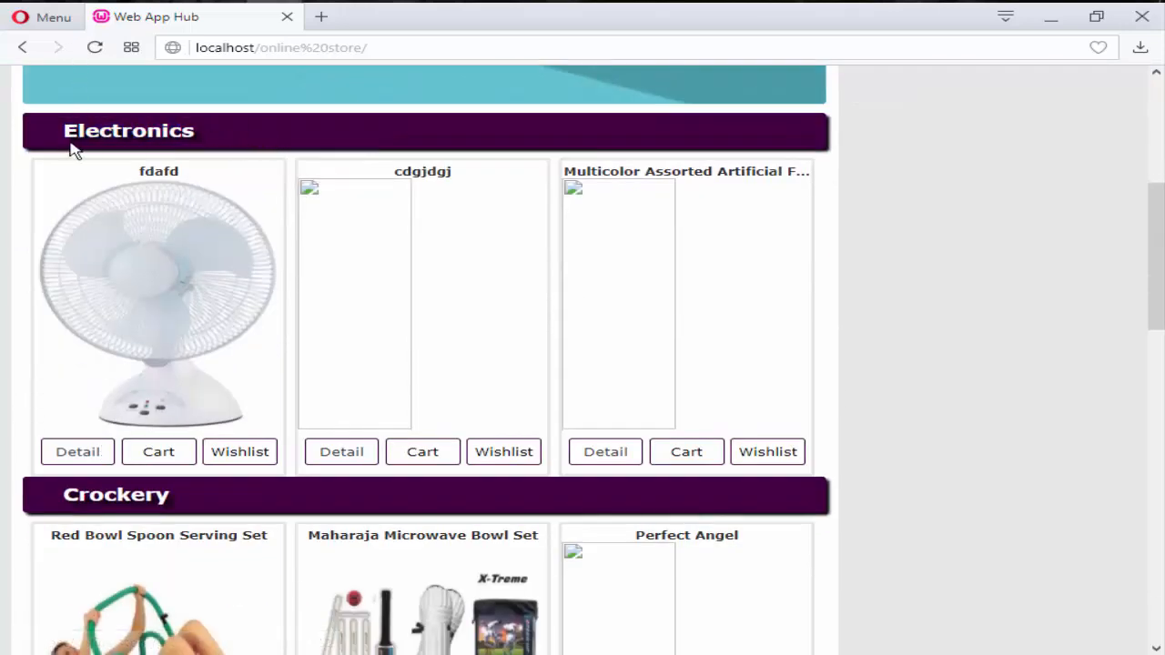
# Scroll the Opera homepage between the Deals of the Day banner and the Electronics and Crockery sections.
pyautogui.scroll(-3)
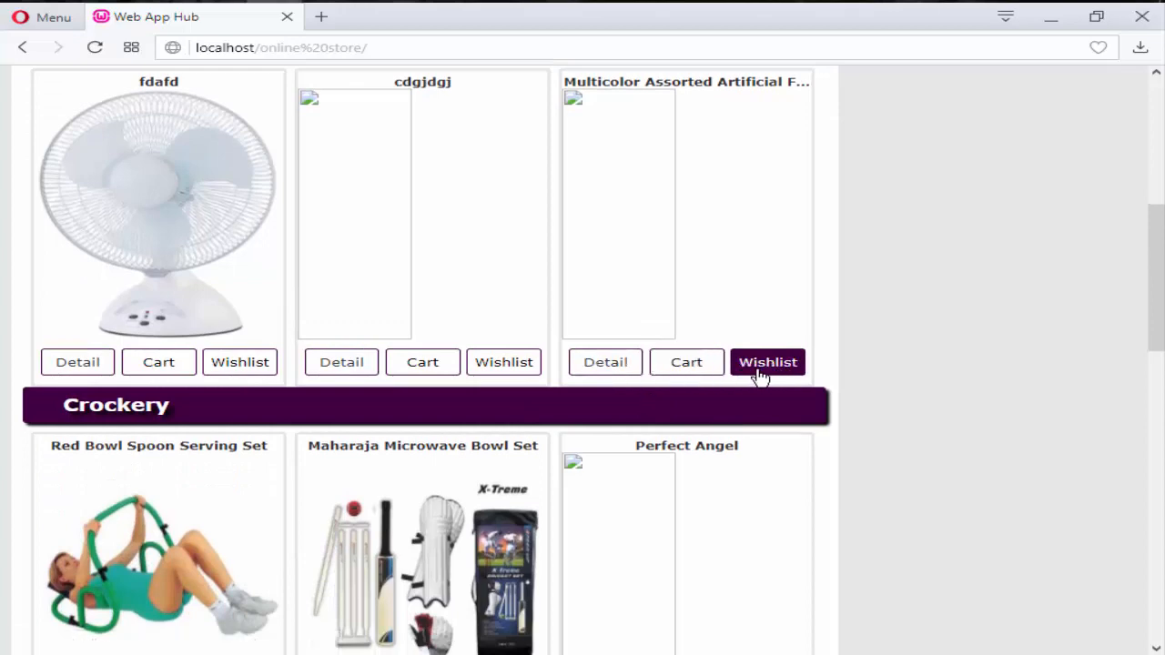
pyautogui.moveTo(652, 201)
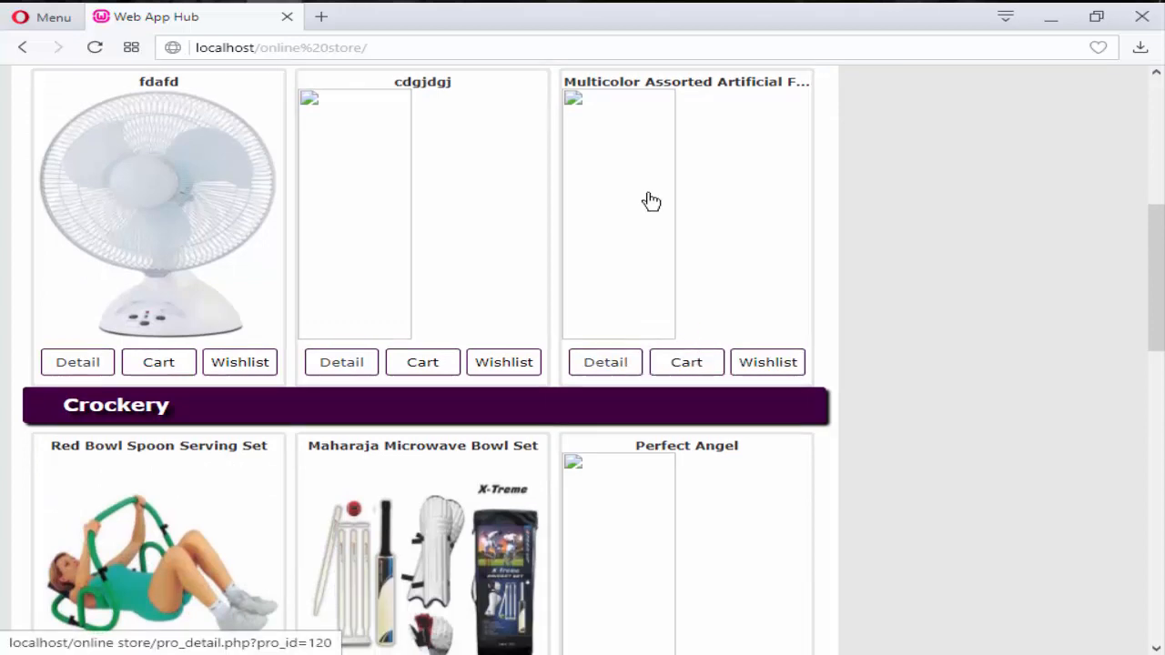
pyautogui.scroll(3)
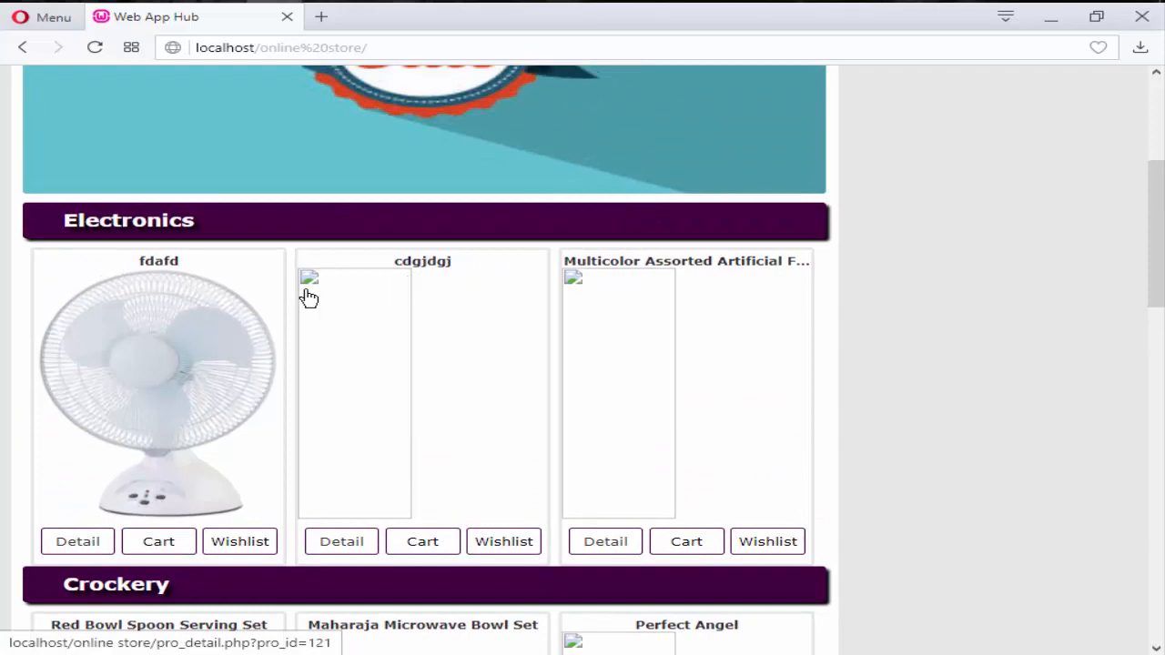
pyautogui.moveTo(222, 307)
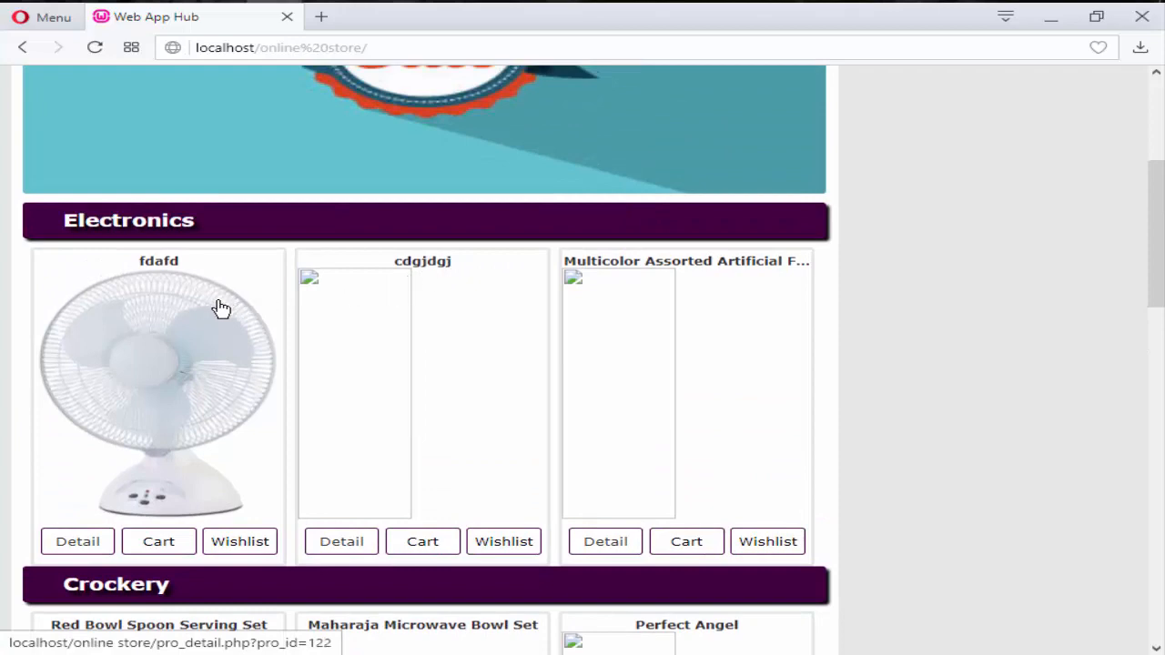
pyautogui.scroll(3)
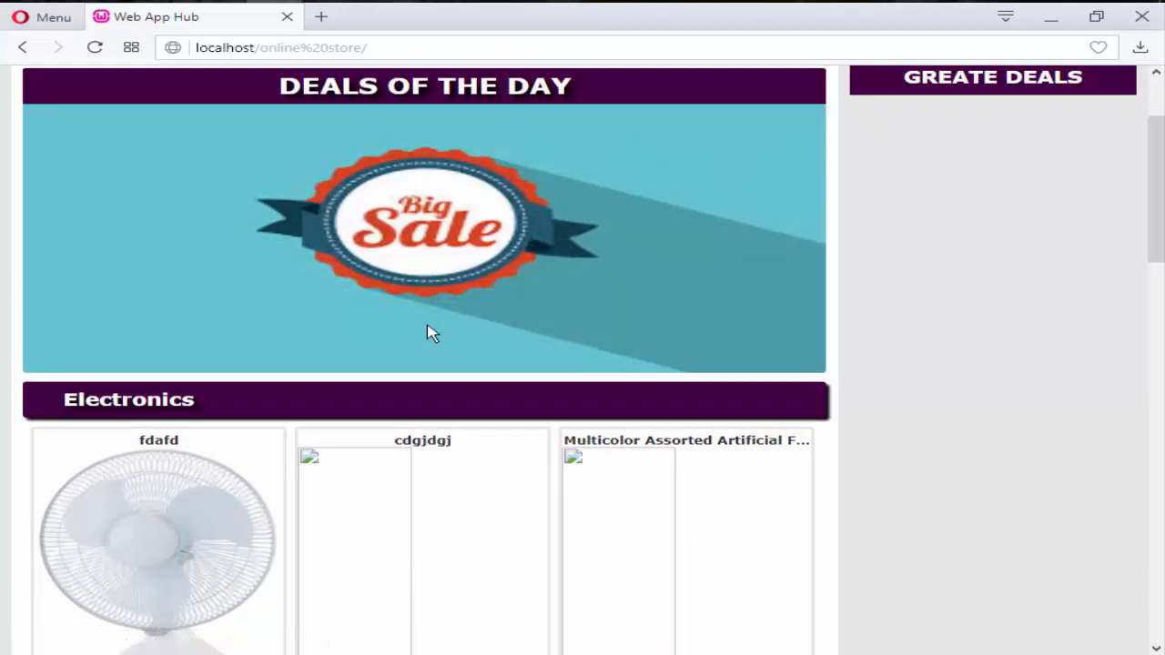